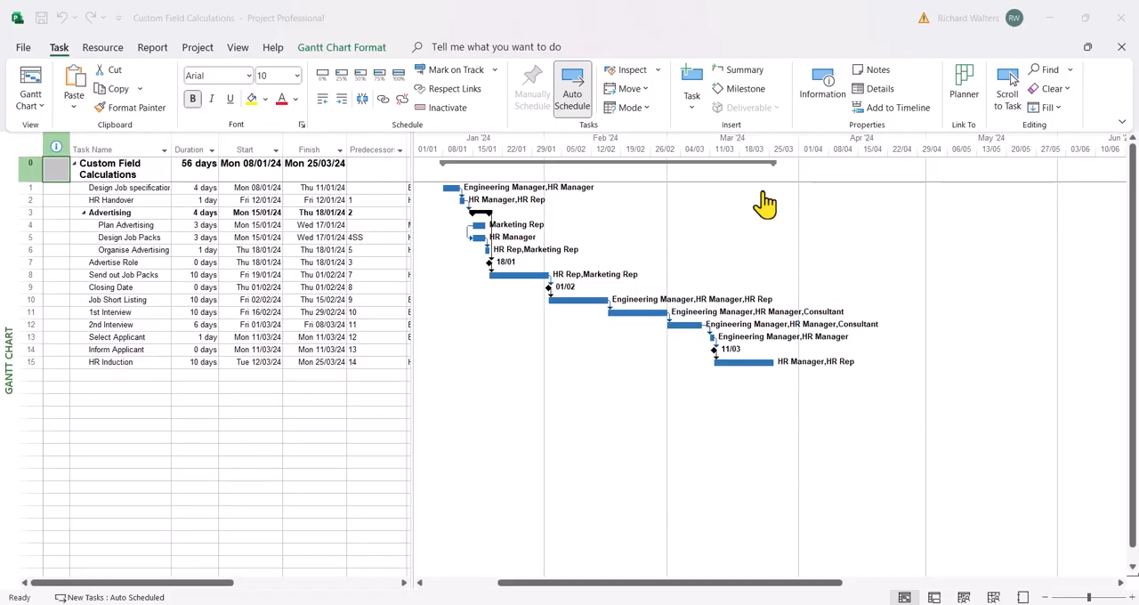
{"action": "mouse_move", "coordinate": [388, 76]}
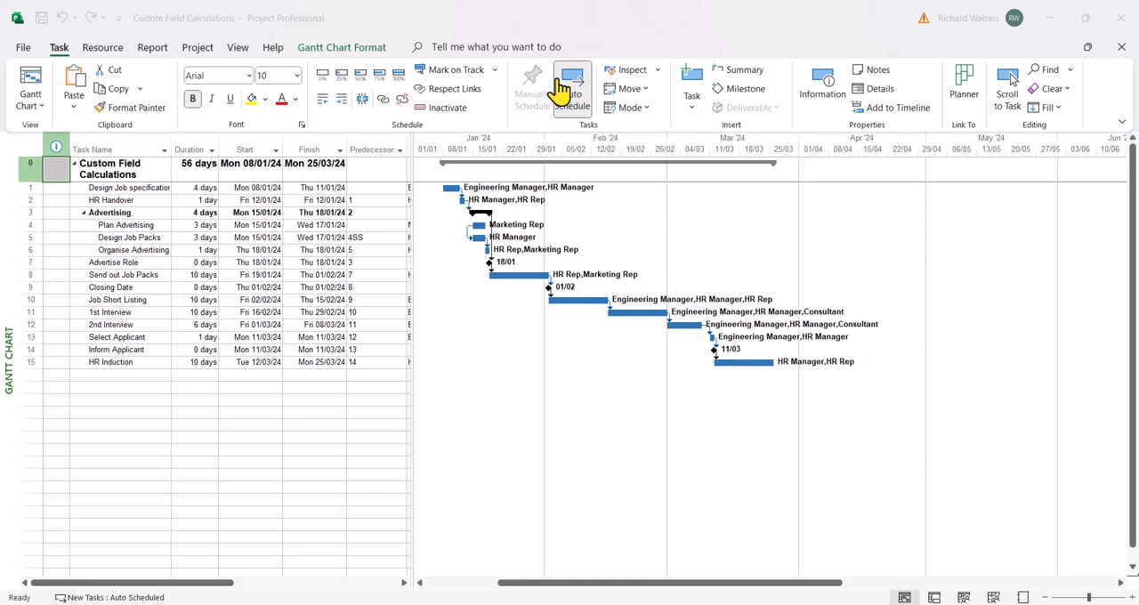
{"action": "mouse_move", "coordinate": [622, 185]}
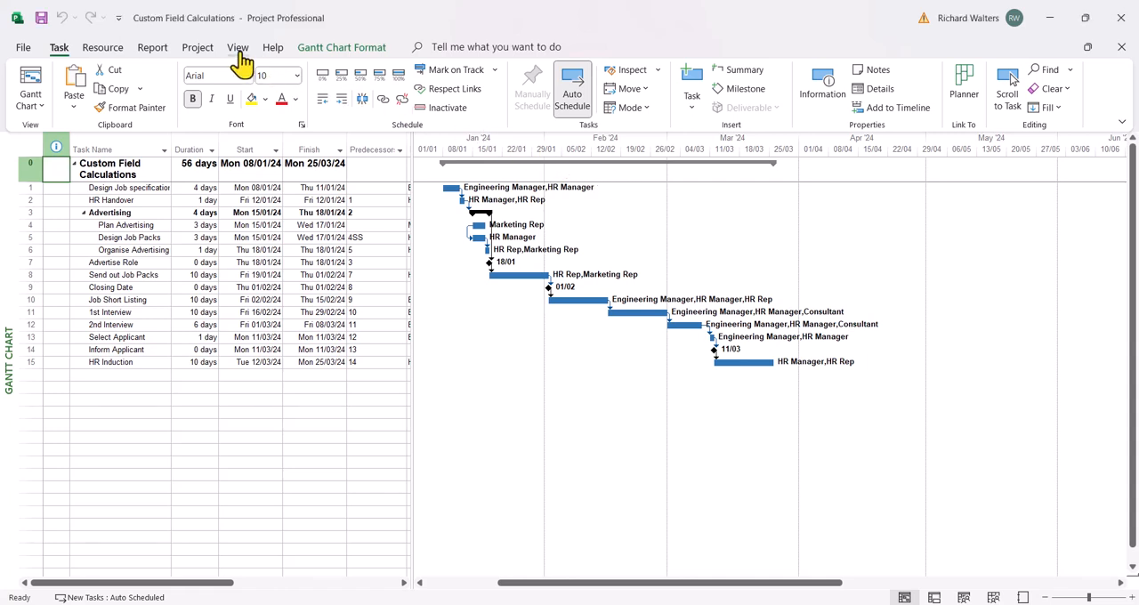
Step: Switch to the Cost table to review task costs (HR Induction, 1st Interview, summary), then return to the Entry table
{"action": "left_click", "coordinate": [238, 48]}
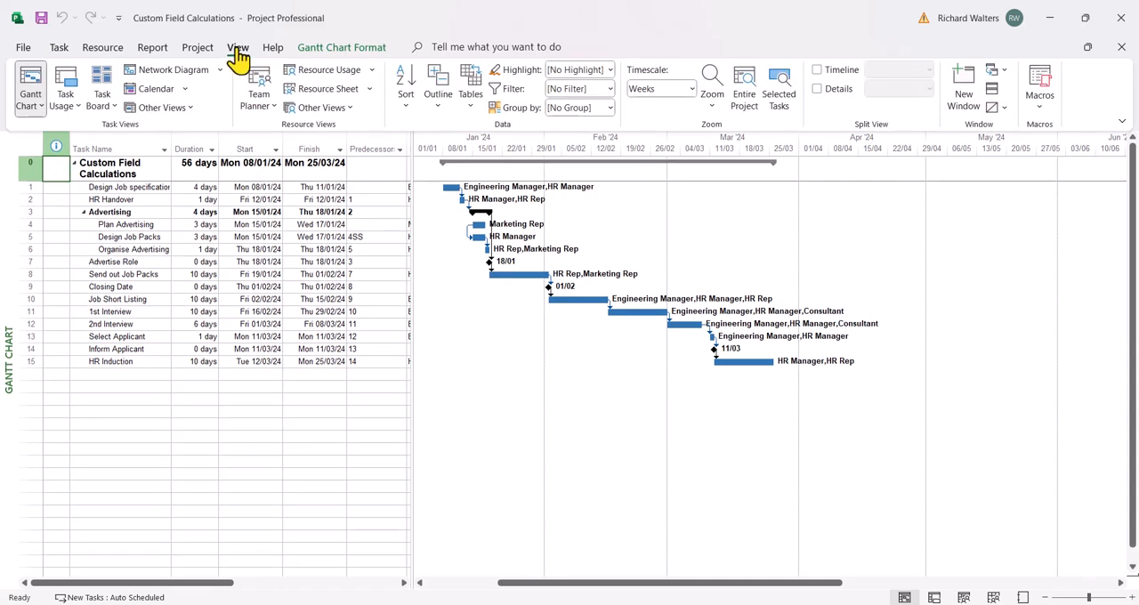
{"action": "left_click", "coordinate": [470, 80]}
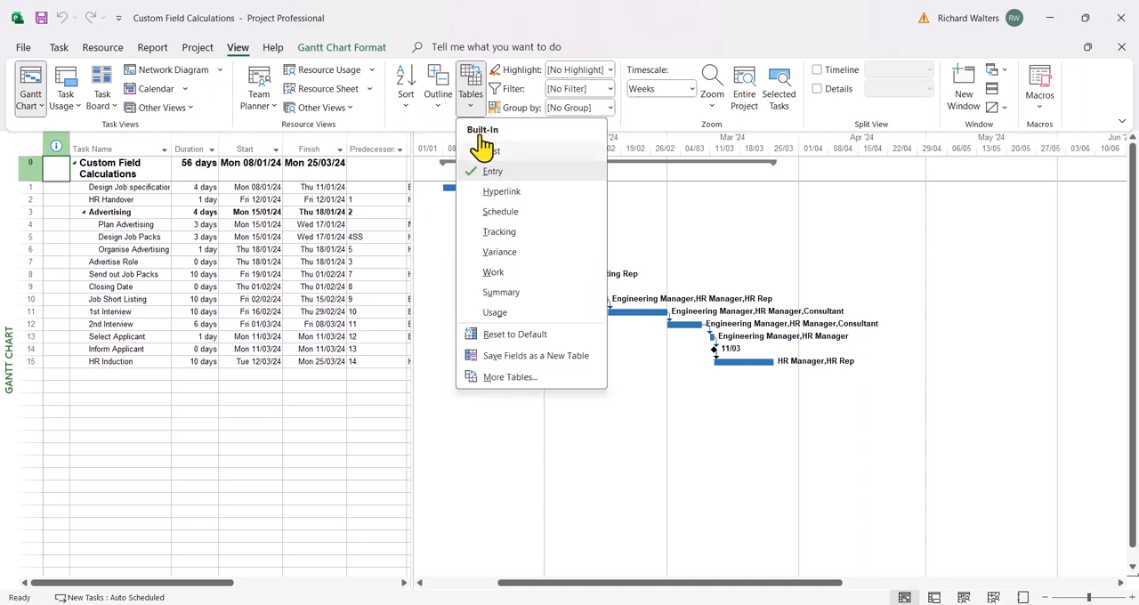
{"action": "left_click", "coordinate": [492, 151]}
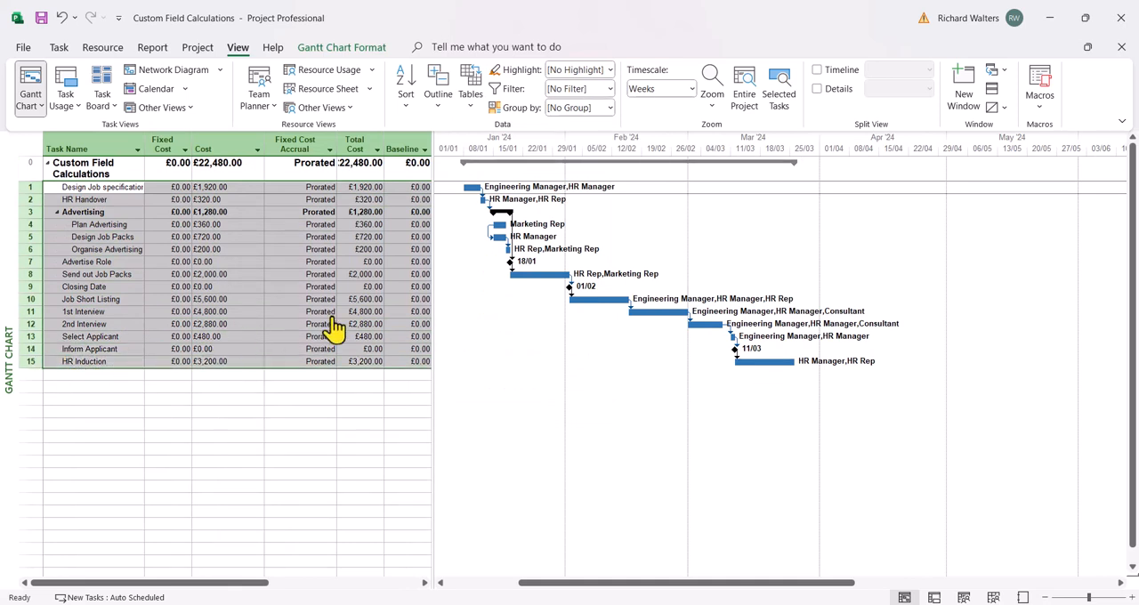
{"action": "left_click", "coordinate": [227, 398]}
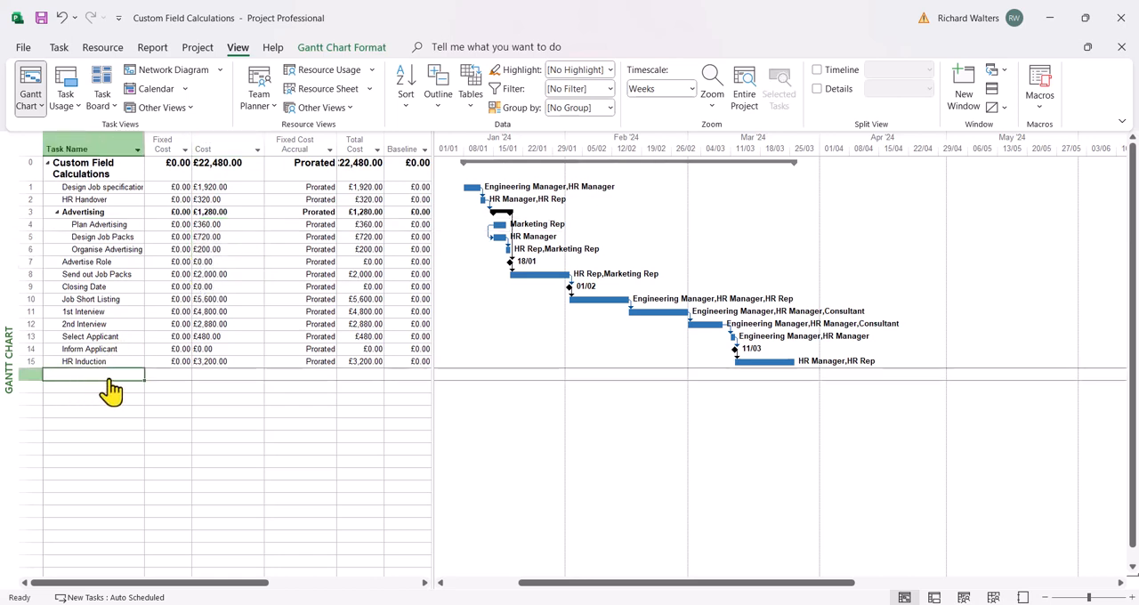
{"action": "mouse_move", "coordinate": [206, 298]}
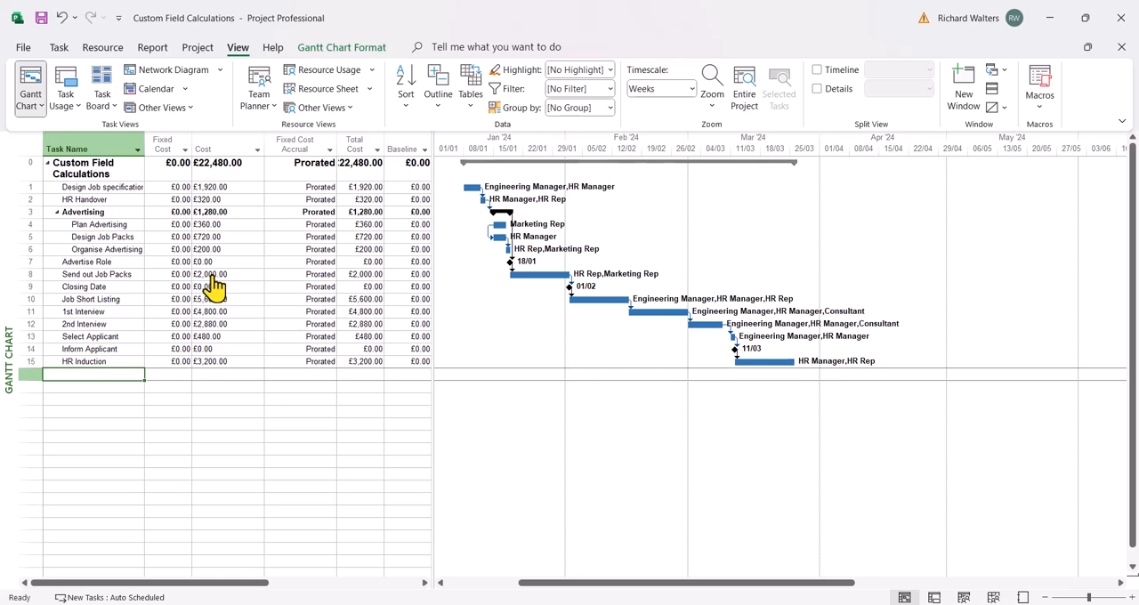
{"action": "left_click", "coordinate": [214, 274]}
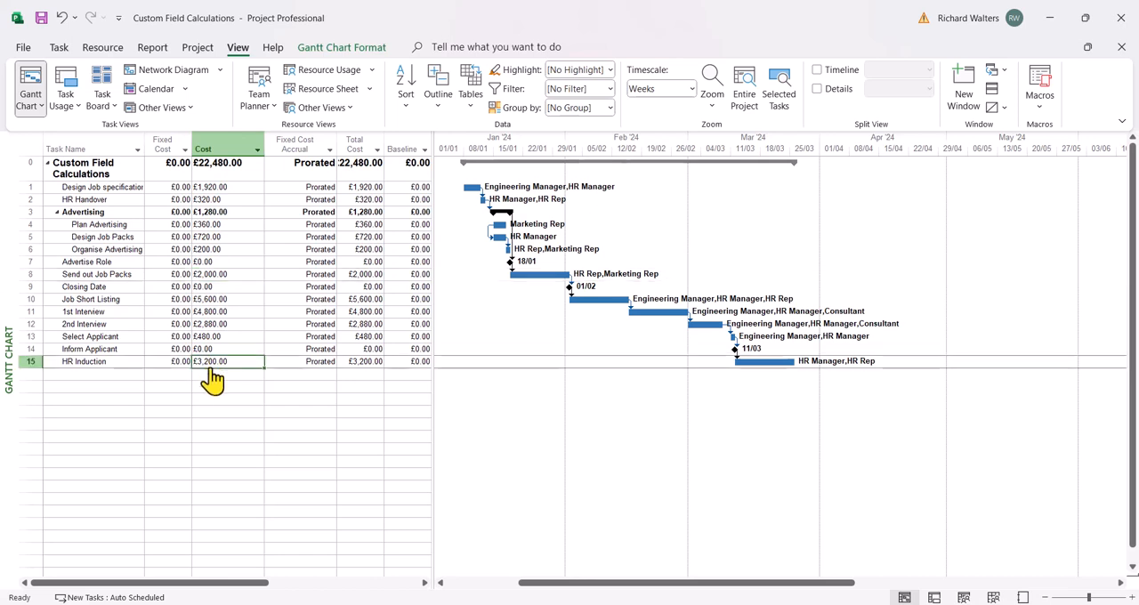
{"action": "mouse_move", "coordinate": [240, 403]}
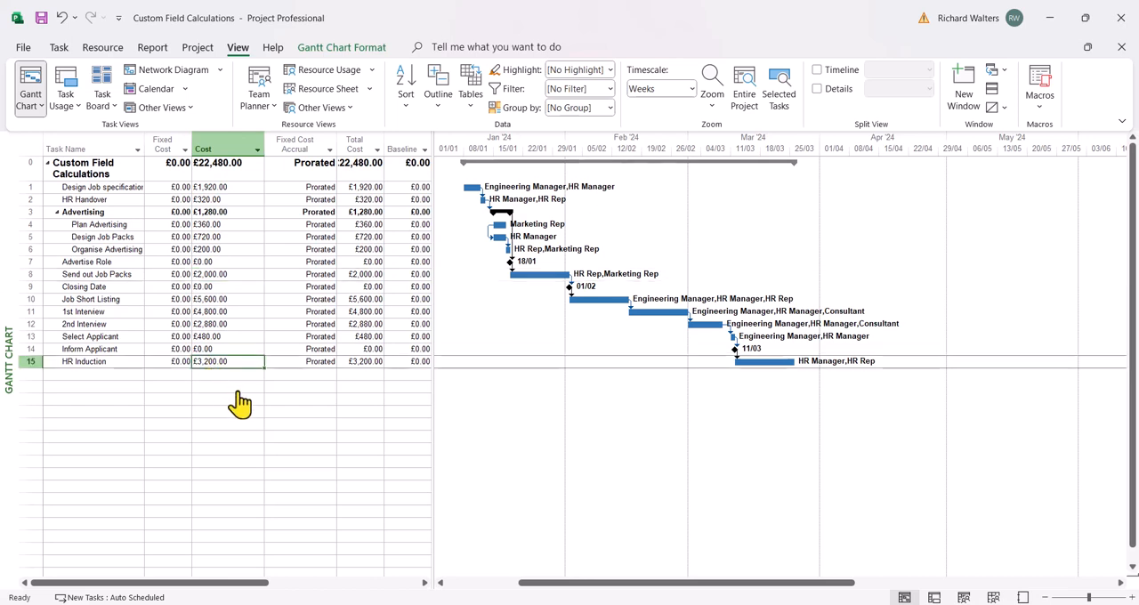
{"action": "mouse_move", "coordinate": [214, 332]}
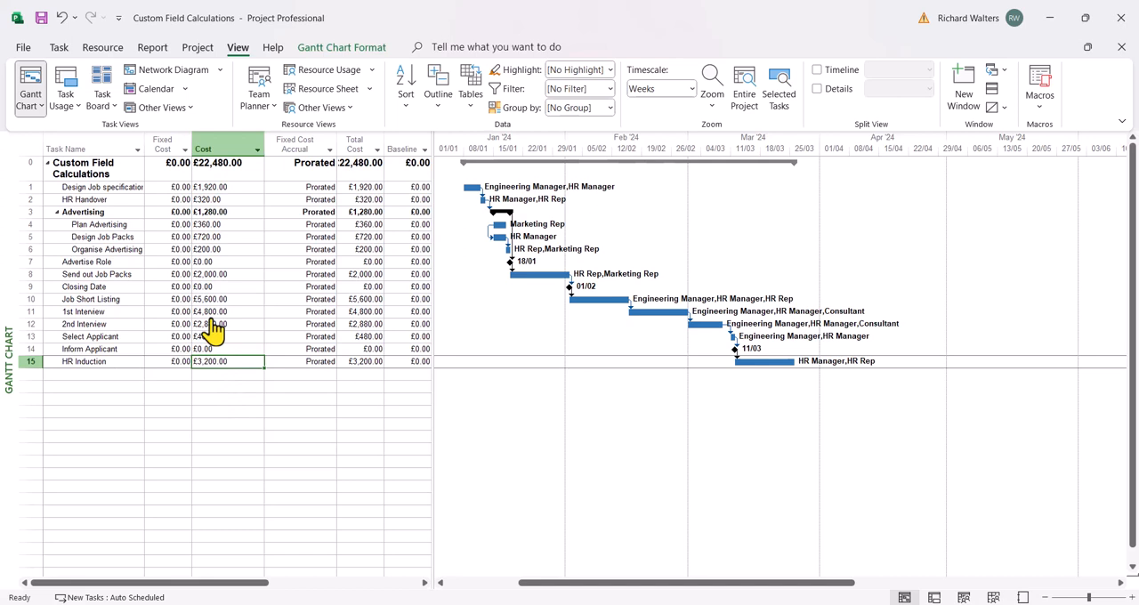
{"action": "left_click", "coordinate": [222, 298]}
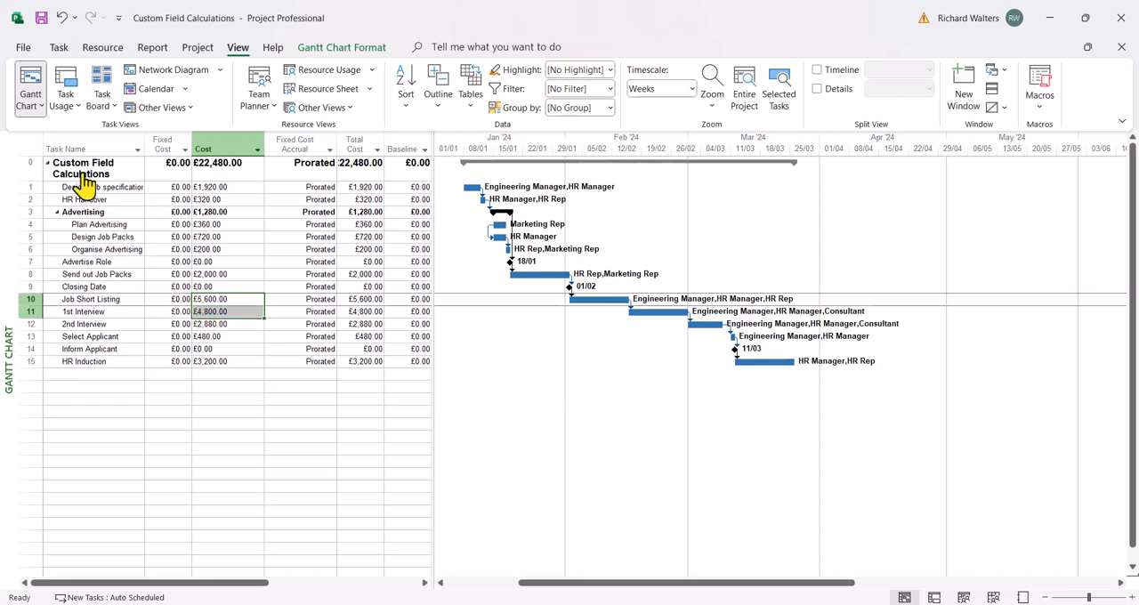
{"action": "left_click", "coordinate": [67, 148]}
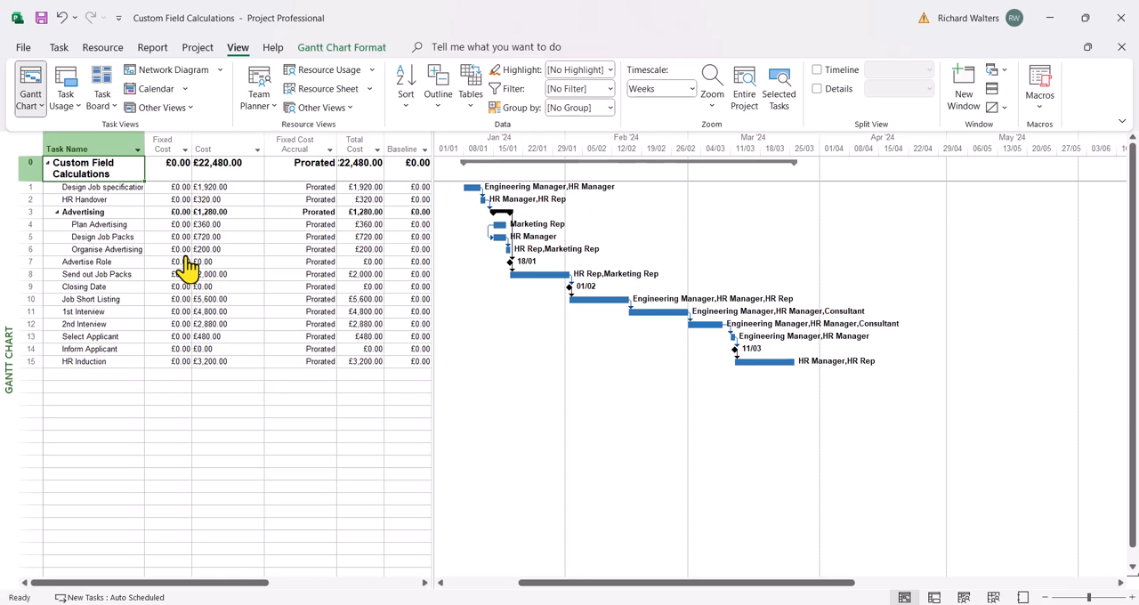
{"action": "left_click", "coordinate": [227, 149]}
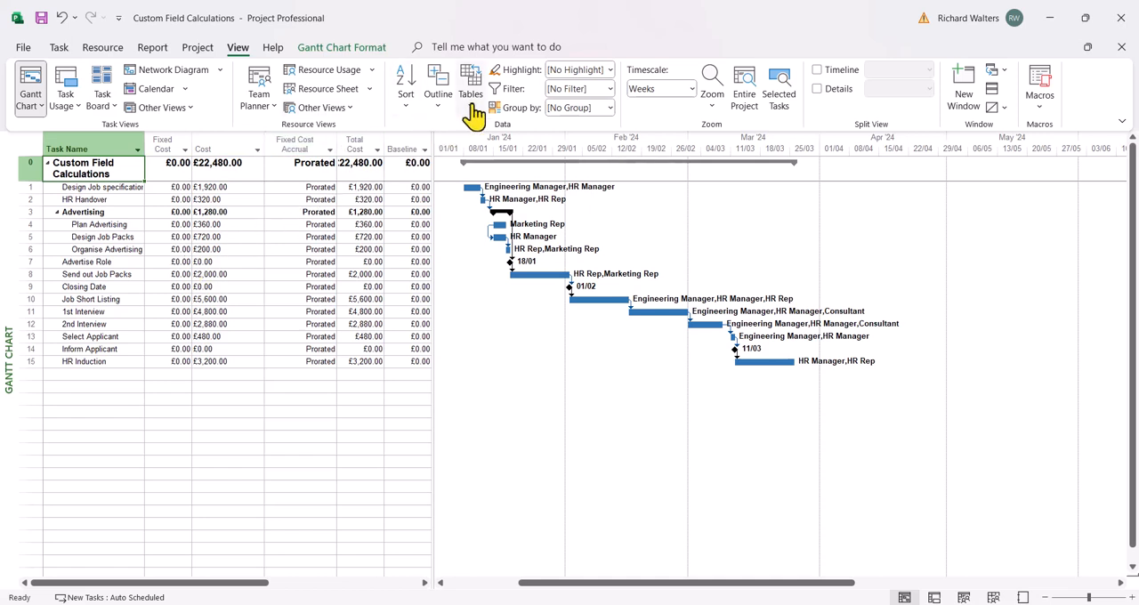
{"action": "left_click", "coordinate": [470, 80]}
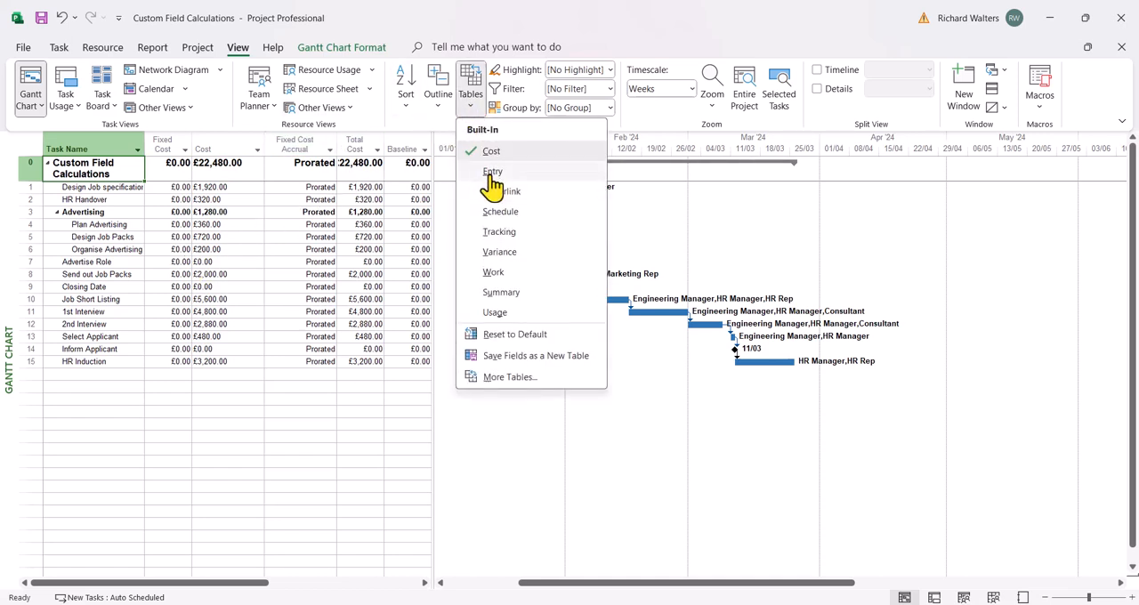
{"action": "left_click", "coordinate": [492, 172]}
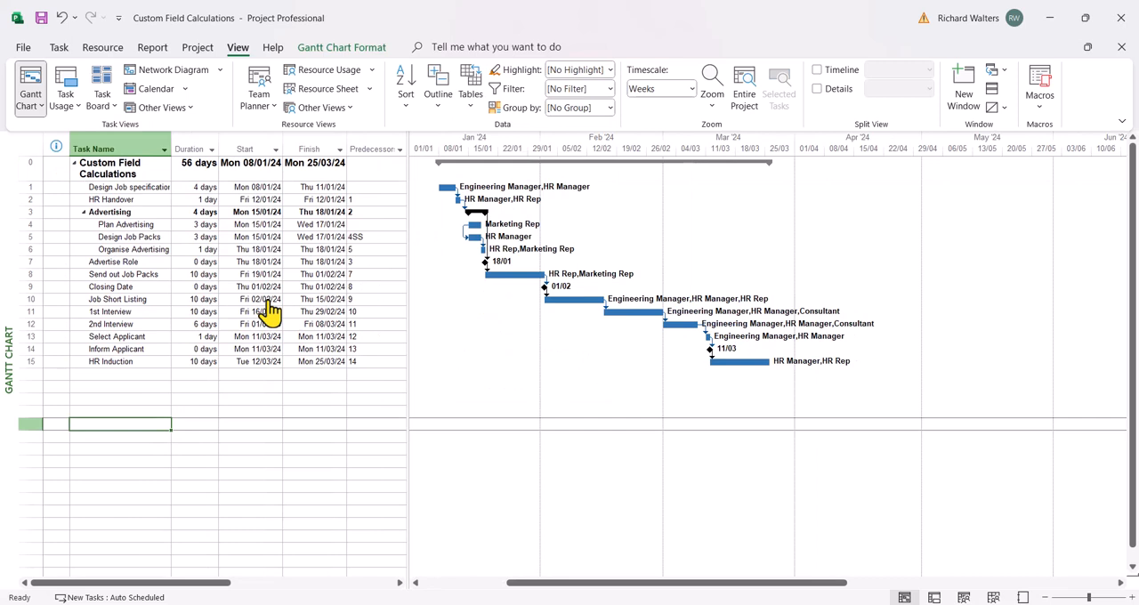
{"action": "mouse_move", "coordinate": [203, 69]}
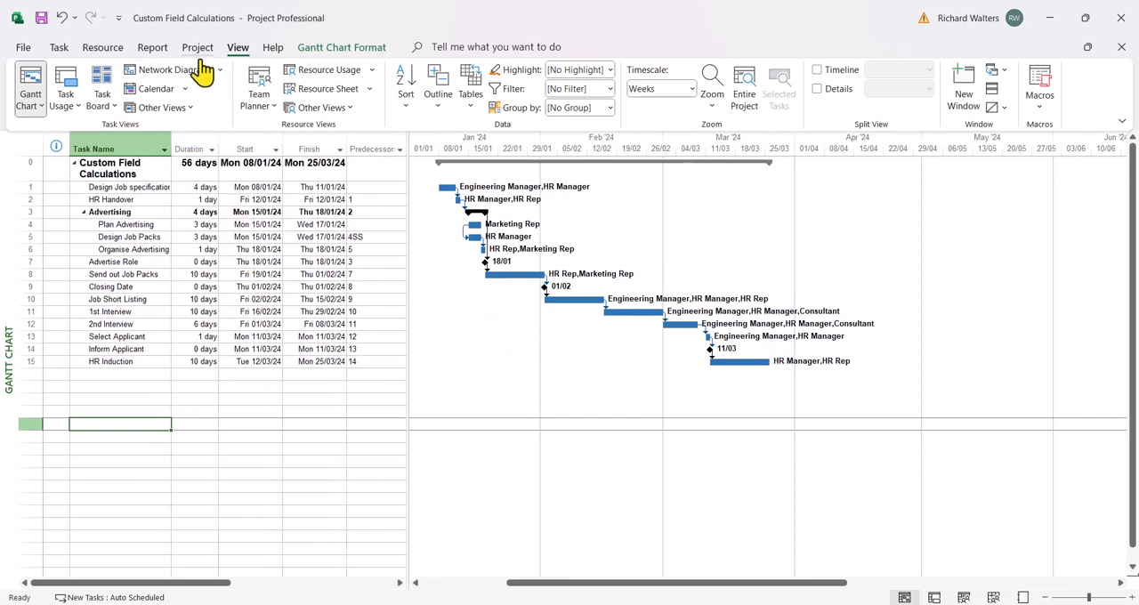
Step: In Custom Fields under the Cost type, rename Cost1 to 'Cost Control' and choose Formula, discarding existing data
{"action": "left_click", "coordinate": [197, 47]}
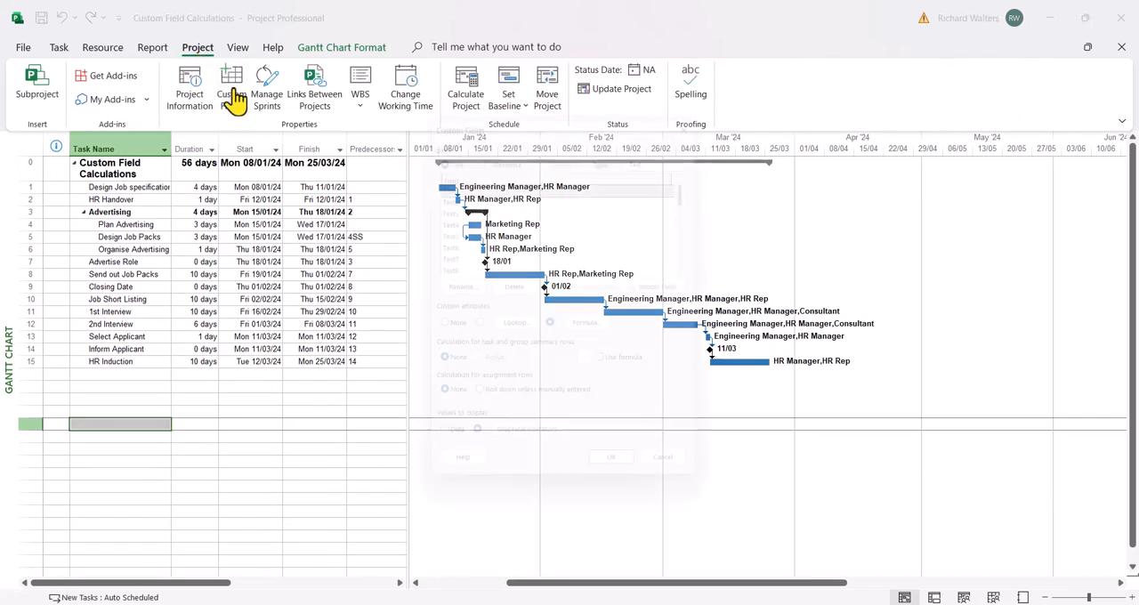
{"action": "left_click", "coordinate": [232, 84]}
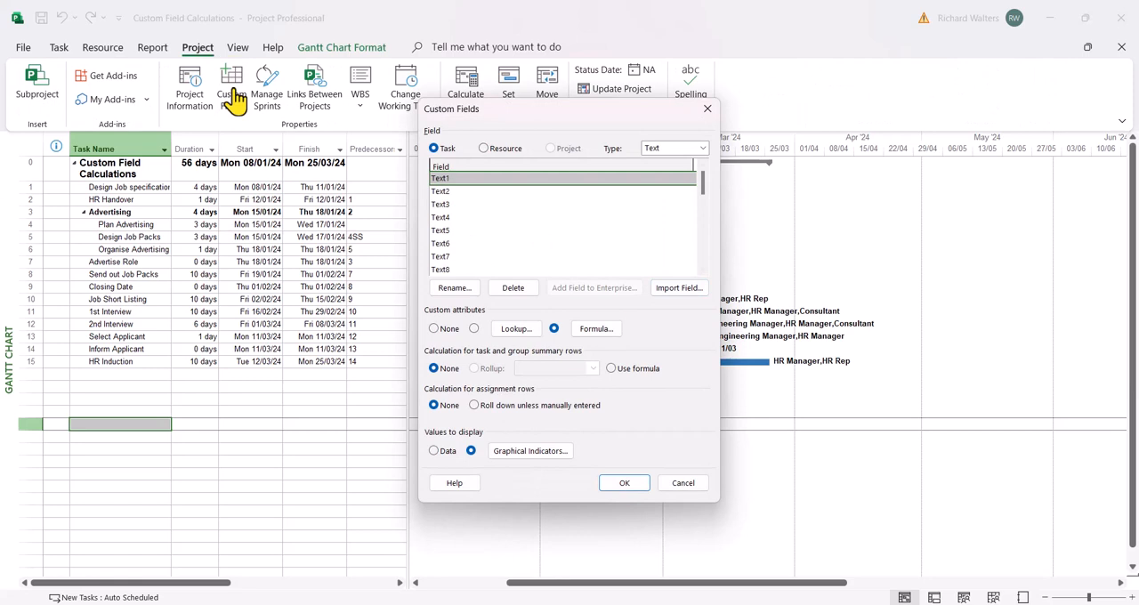
{"action": "left_click", "coordinate": [702, 147]}
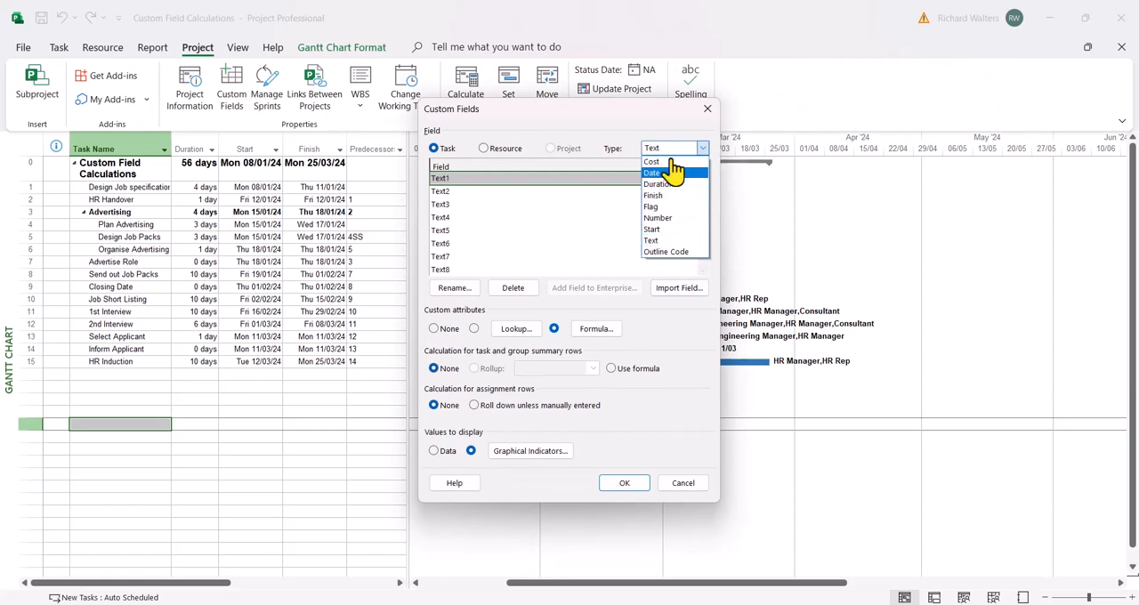
{"action": "left_click", "coordinate": [651, 161]}
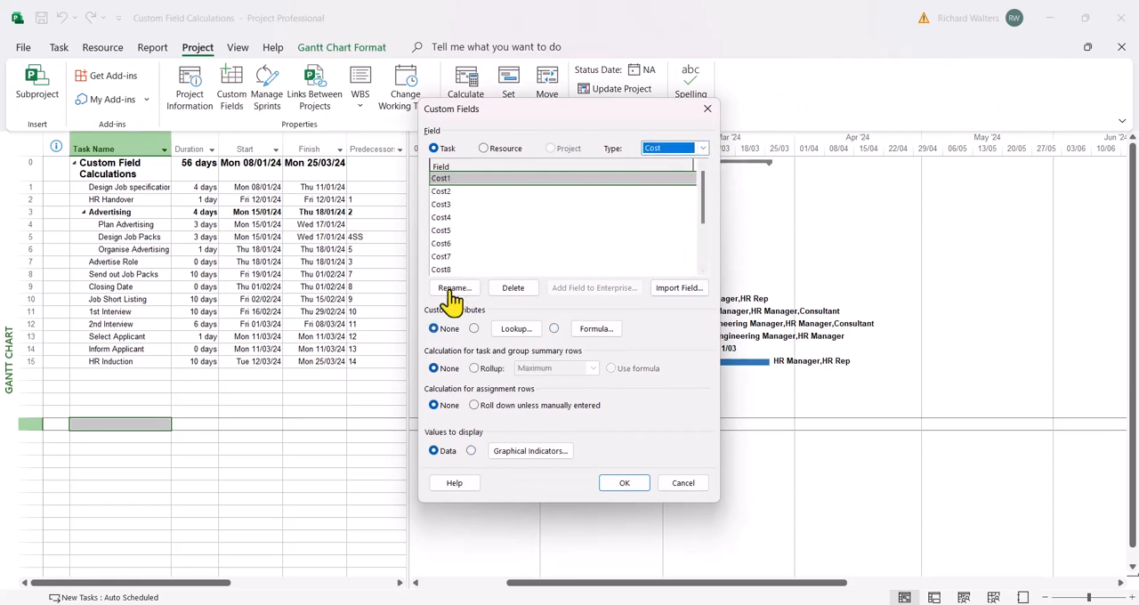
{"action": "left_click", "coordinate": [454, 288]}
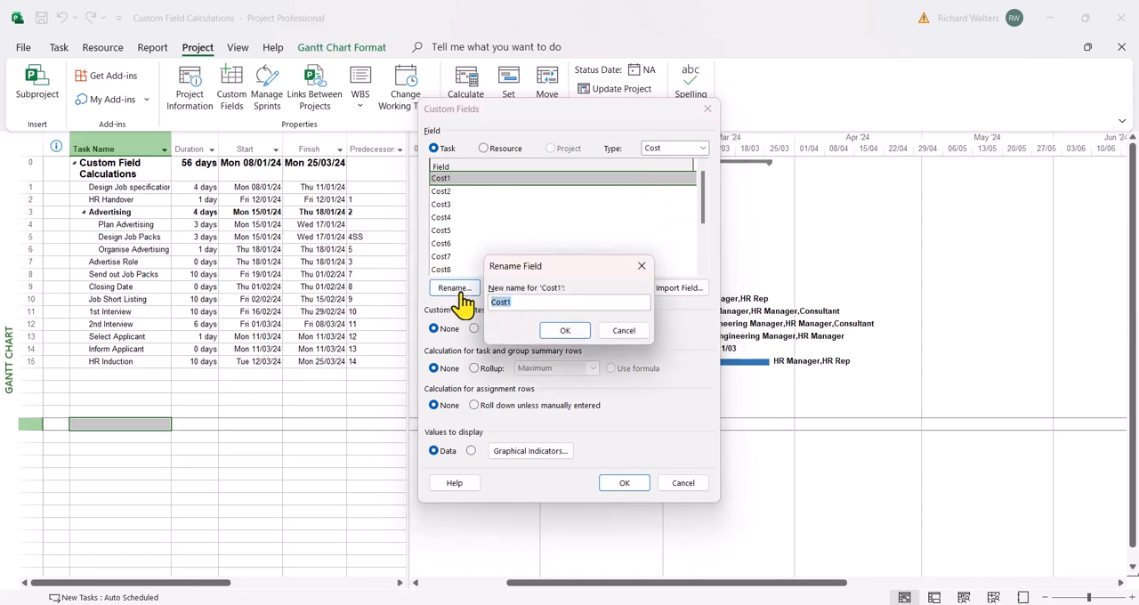
{"action": "left_click", "coordinate": [565, 331]}
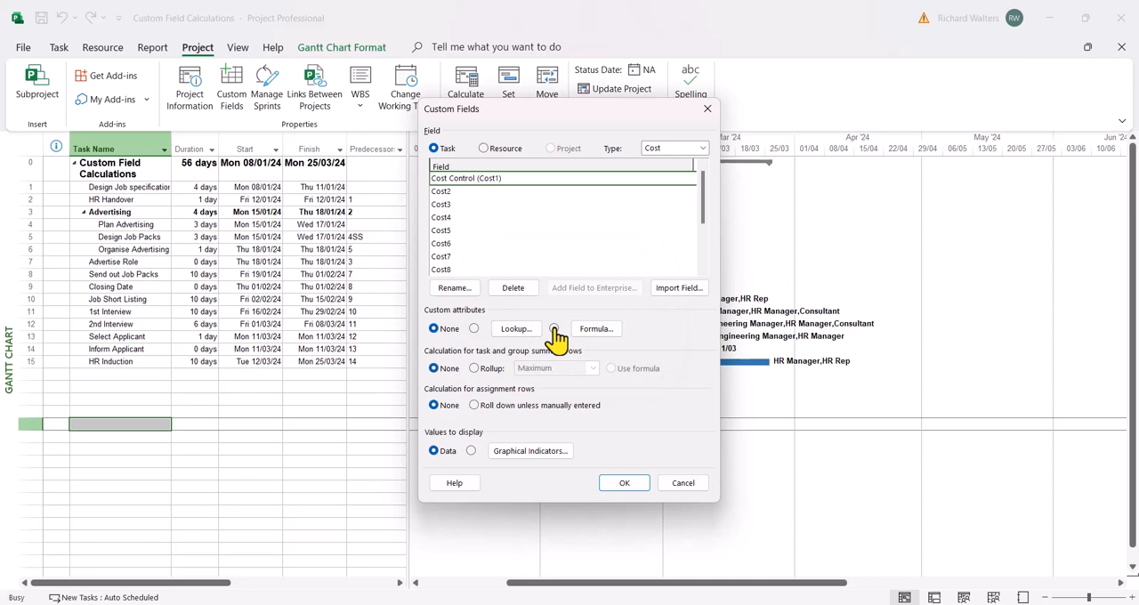
{"action": "left_click", "coordinate": [574, 328]}
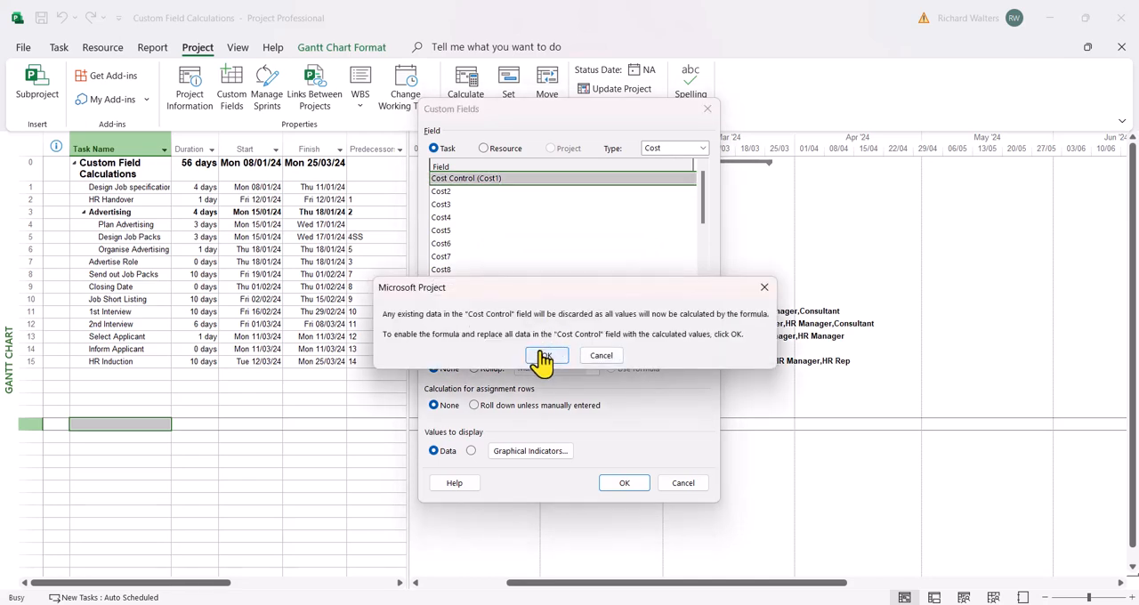
{"action": "left_click", "coordinate": [545, 355]}
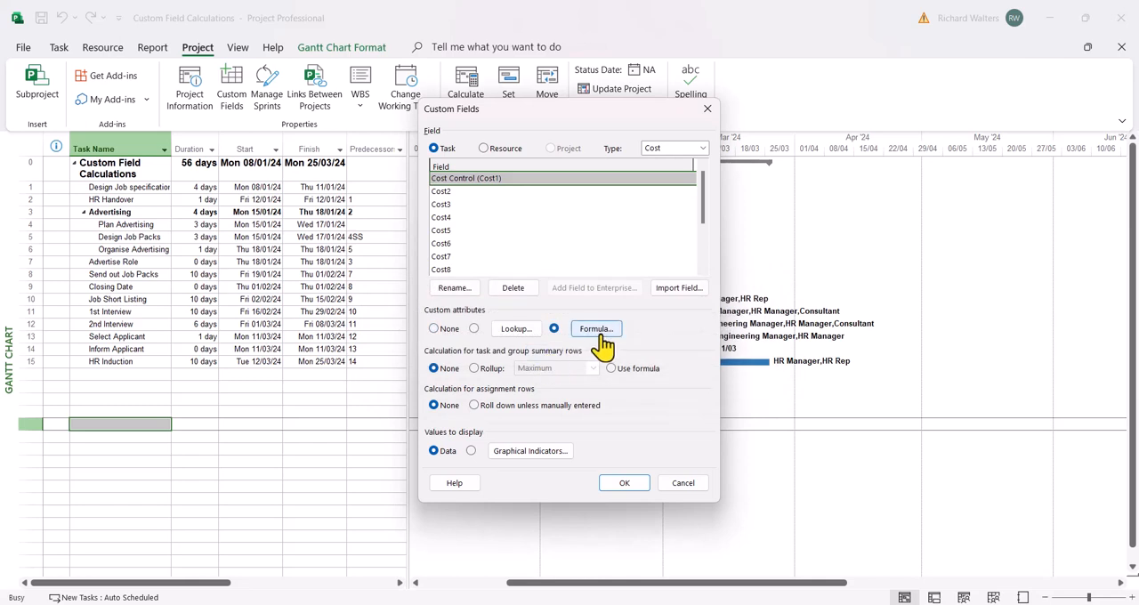
Step: Begin the formula as IIf([Cost]<2000,1, inserting the Cost field and the 2000 threshold
{"action": "left_click", "coordinate": [595, 328]}
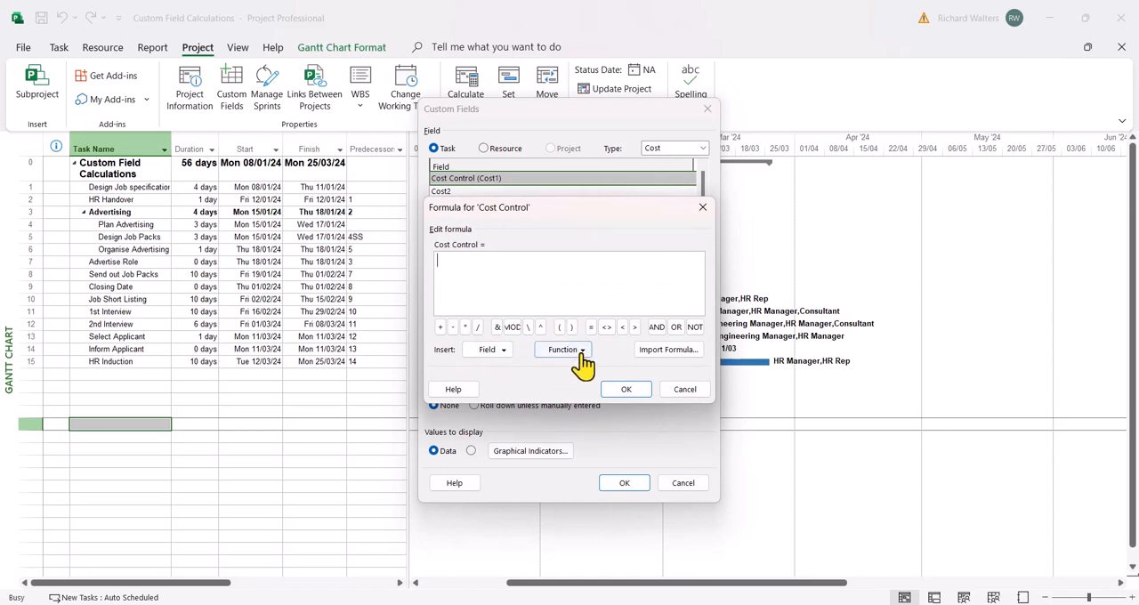
{"action": "left_click", "coordinate": [562, 349]}
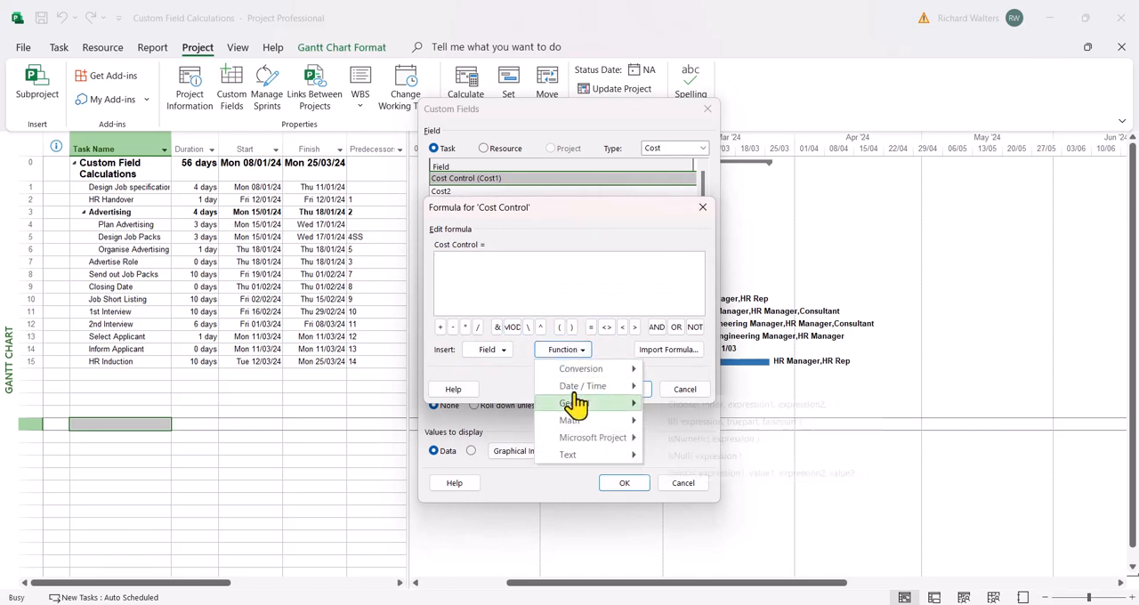
{"action": "left_click", "coordinate": [558, 402]}
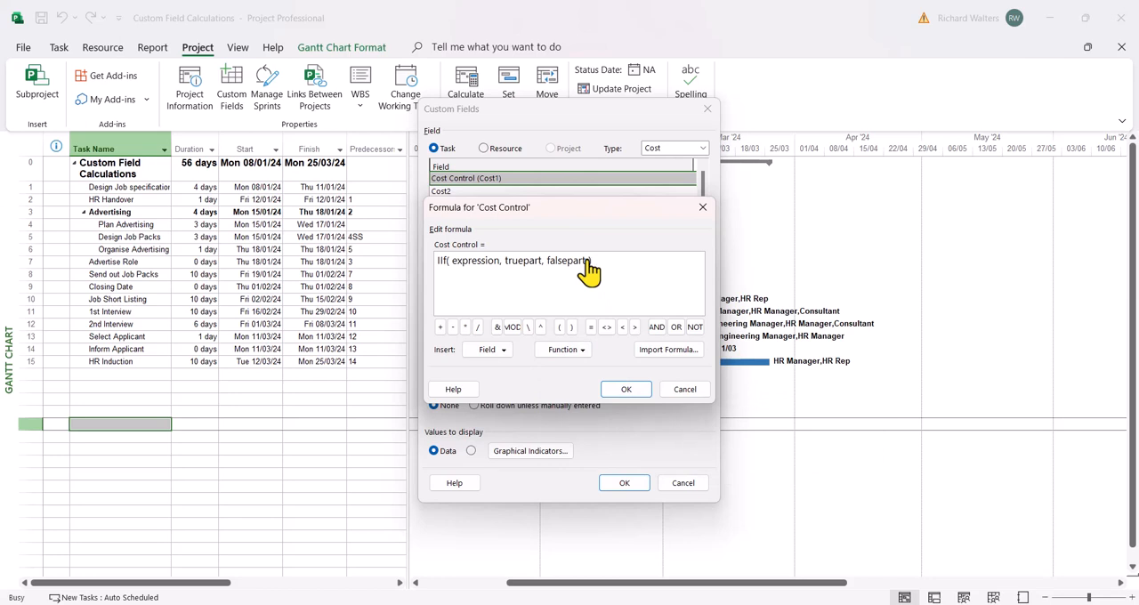
{"action": "key", "text": "Backspace"}
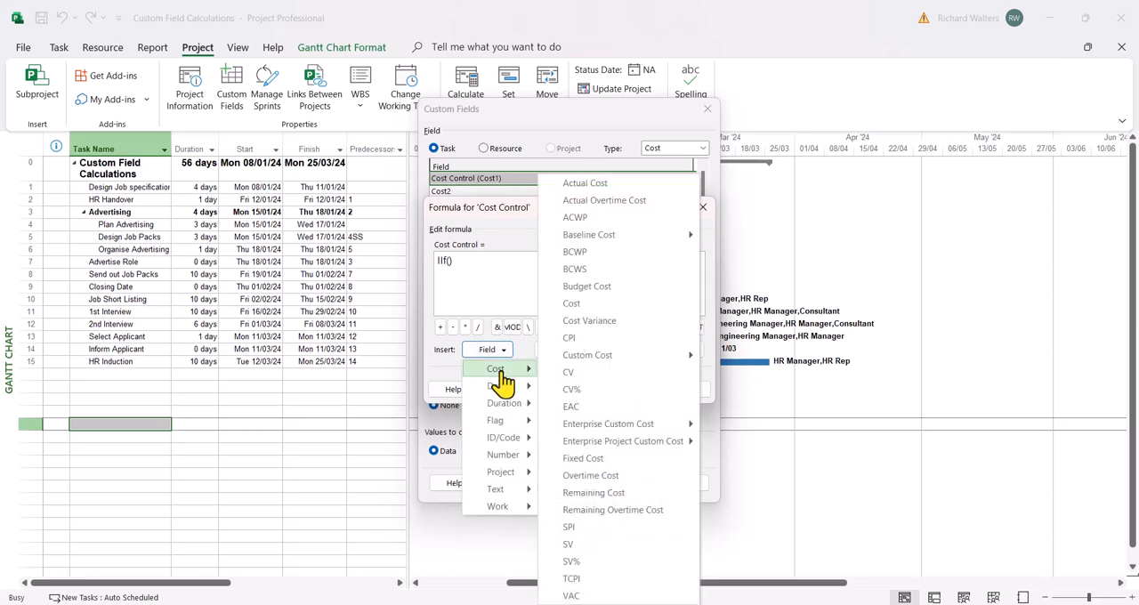
{"action": "left_click", "coordinate": [571, 302]}
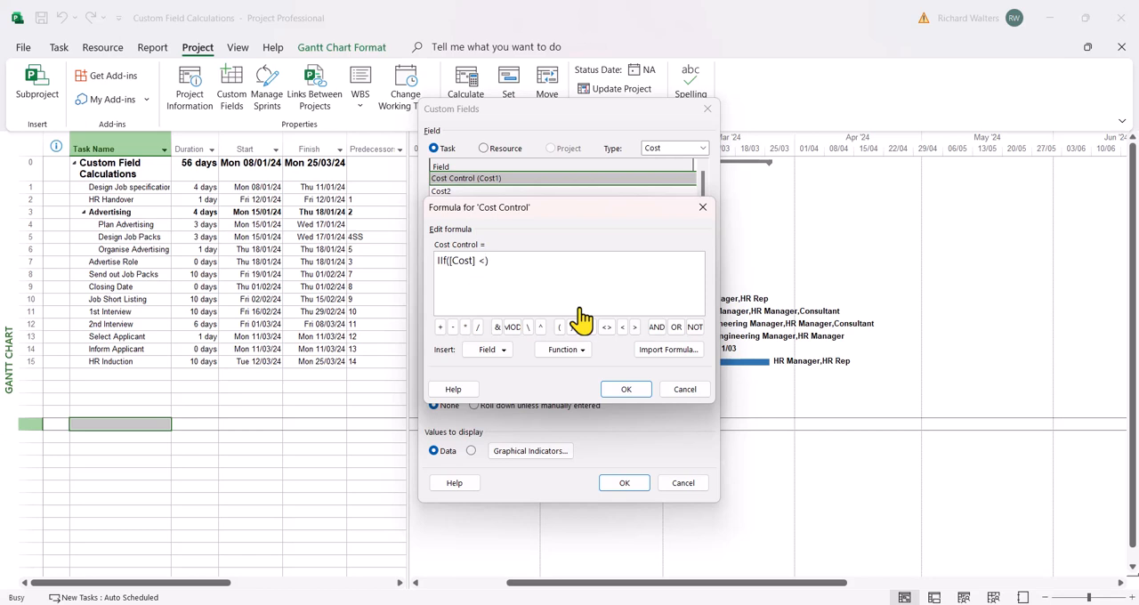
{"action": "type", "text": "2000"}
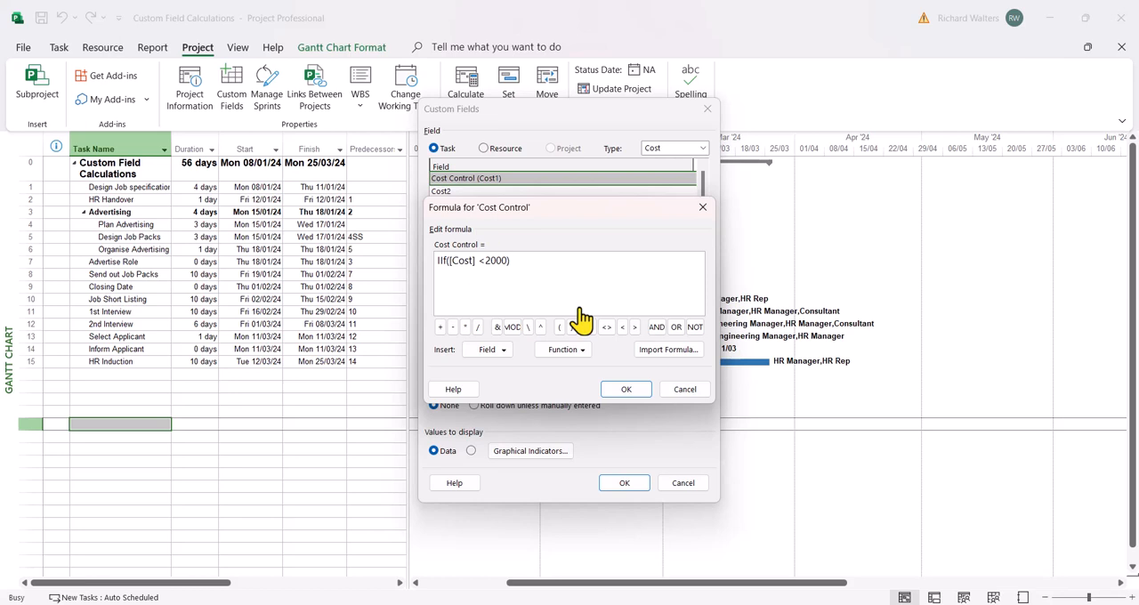
{"action": "type", "text": ","}
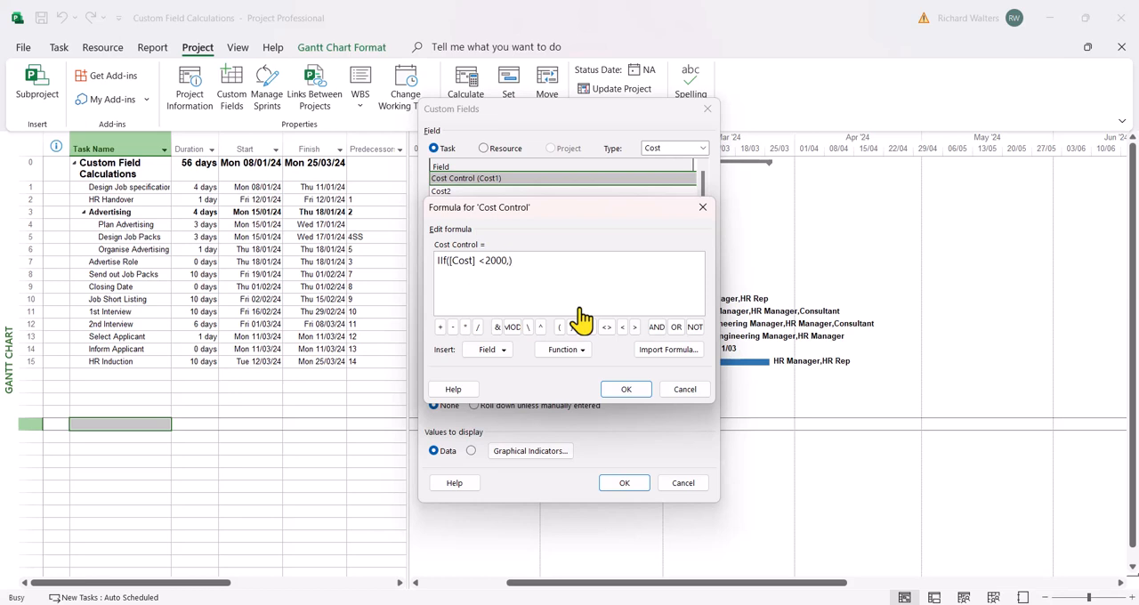
{"action": "type", "text": "1"}
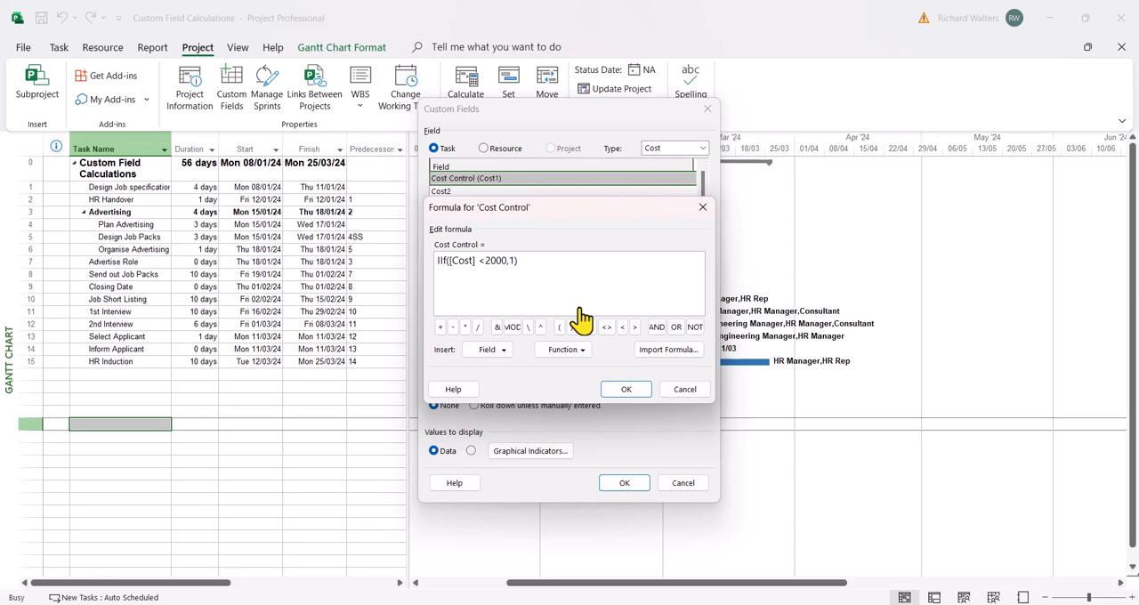
{"action": "type", "text": ")"}
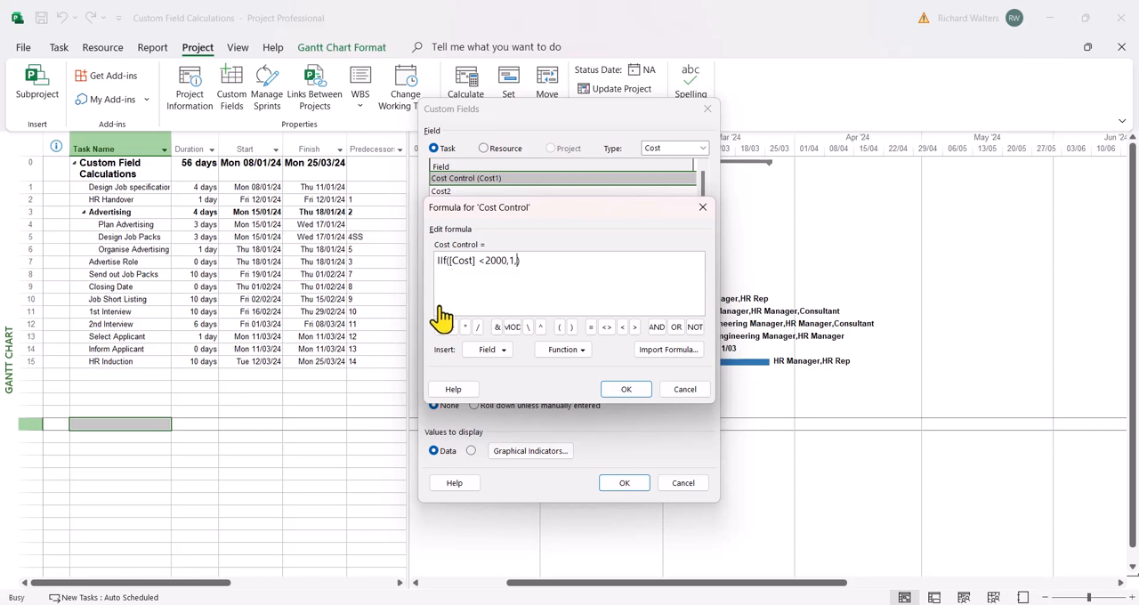
{"action": "mouse_move", "coordinate": [523, 272]}
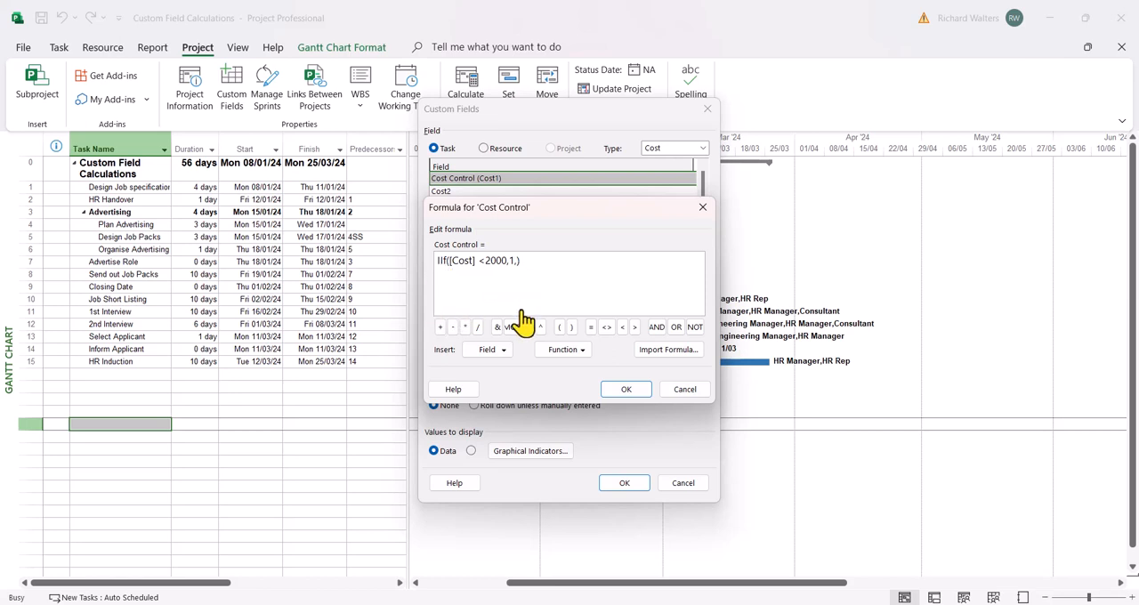
Step: Nest a second IIf([Cost]<4000,2, condition using the Cost field and the 4000 threshold
{"action": "key", "text": "Backspace"}
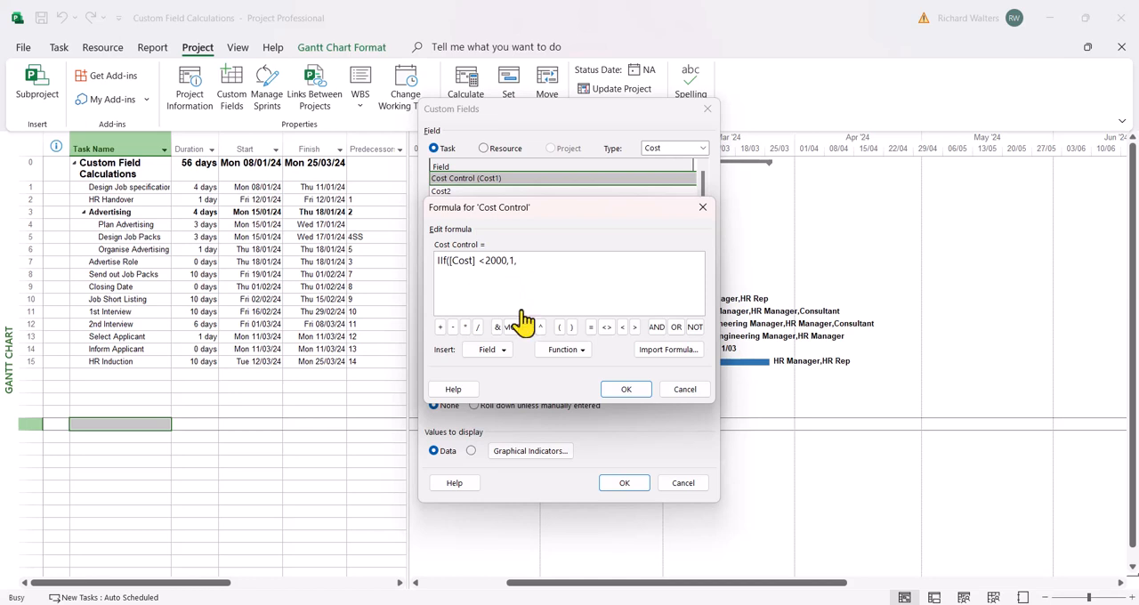
{"action": "type", "text": "iif"}
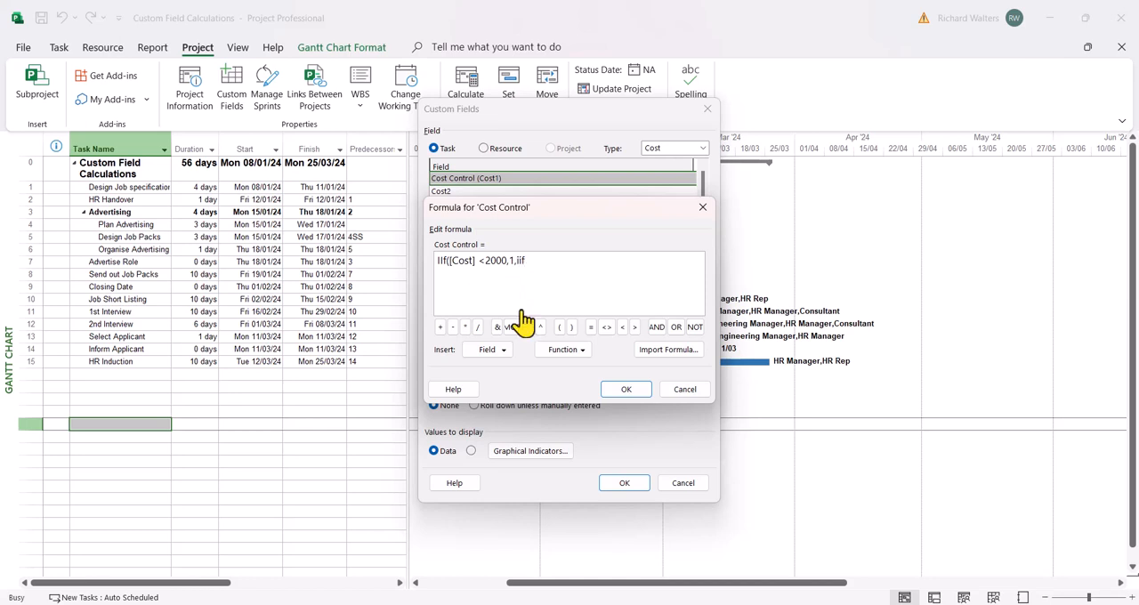
{"action": "mouse_move", "coordinate": [449, 298]}
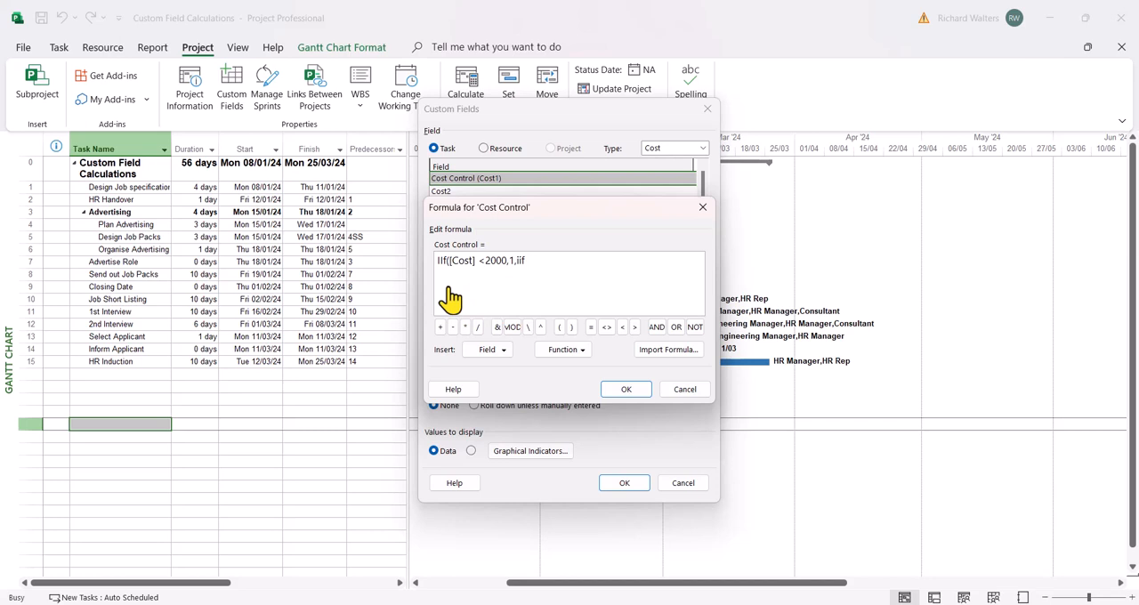
{"action": "type", "text": "("}
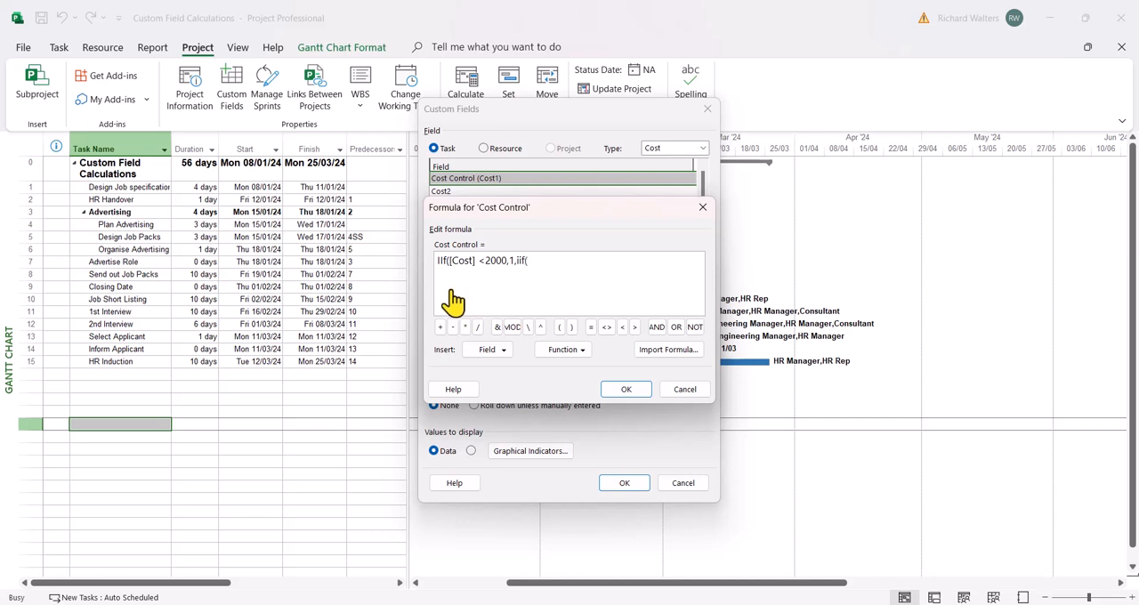
{"action": "left_click", "coordinate": [487, 349]}
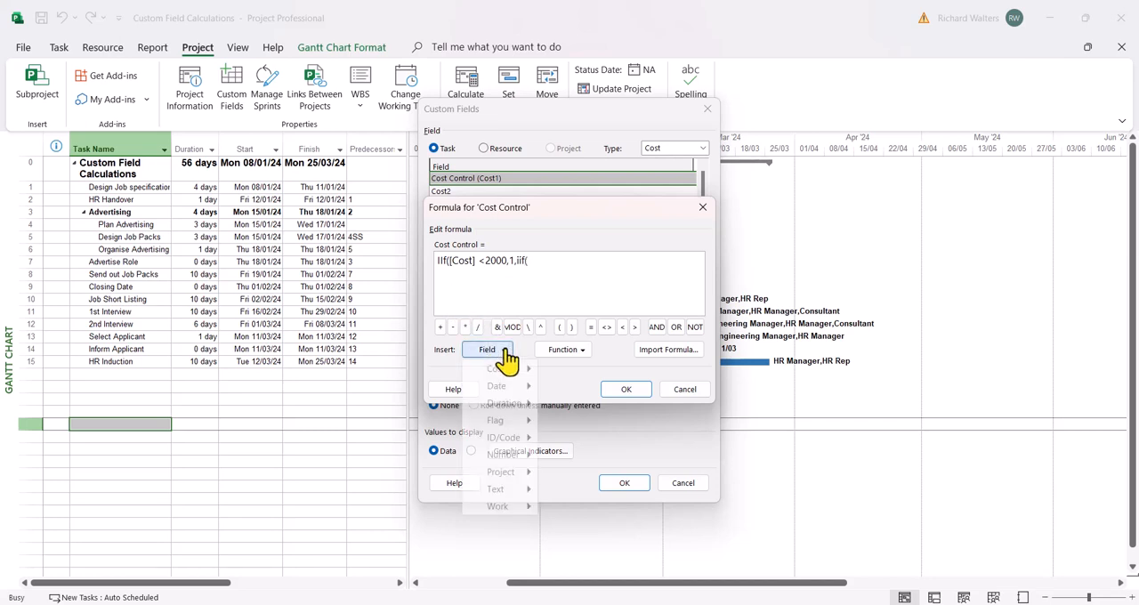
{"action": "left_click", "coordinate": [496, 368]}
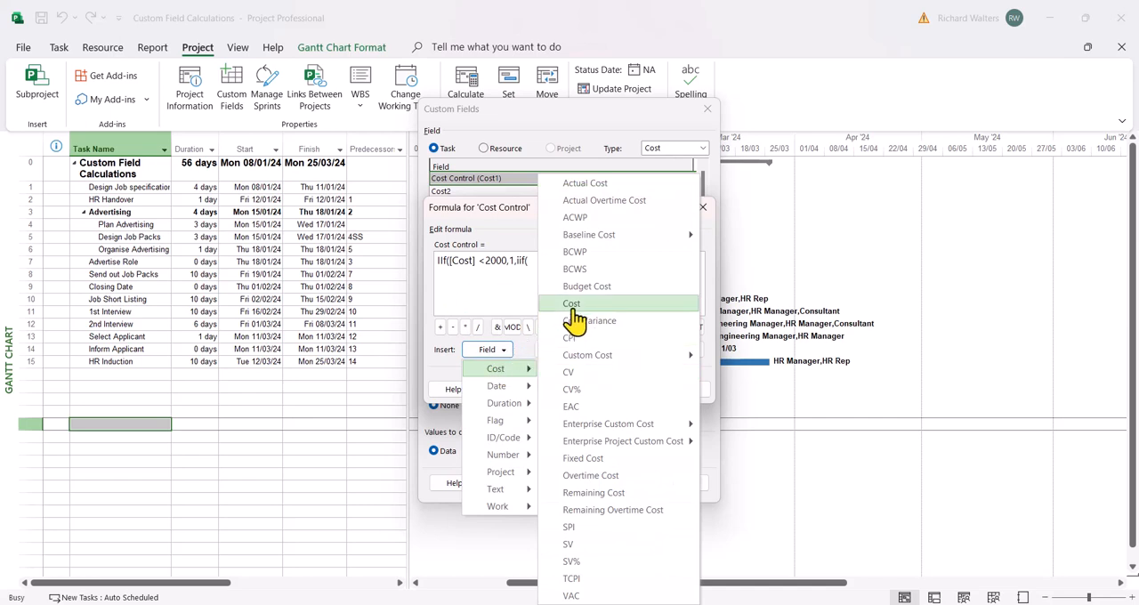
{"action": "left_click", "coordinate": [571, 303]}
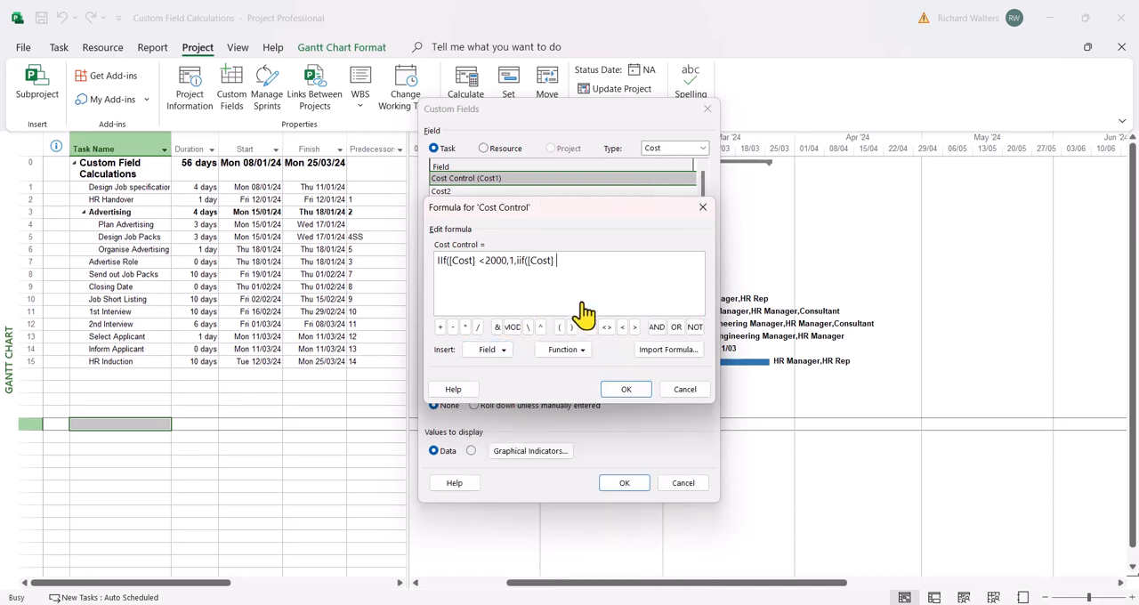
{"action": "type", "text": "<"}
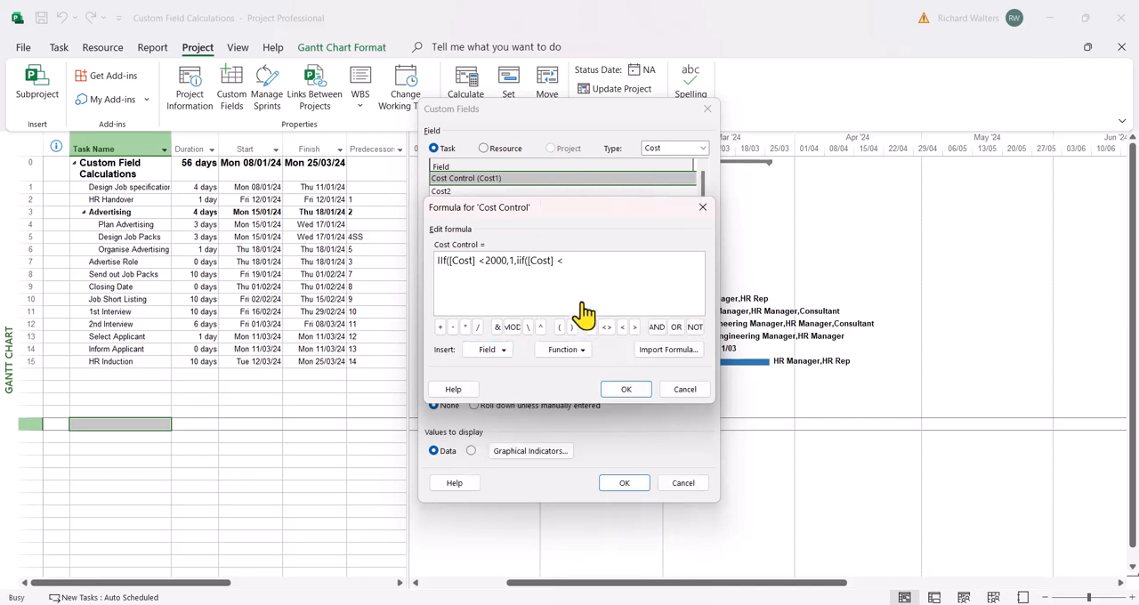
{"action": "type", "text": "400"}
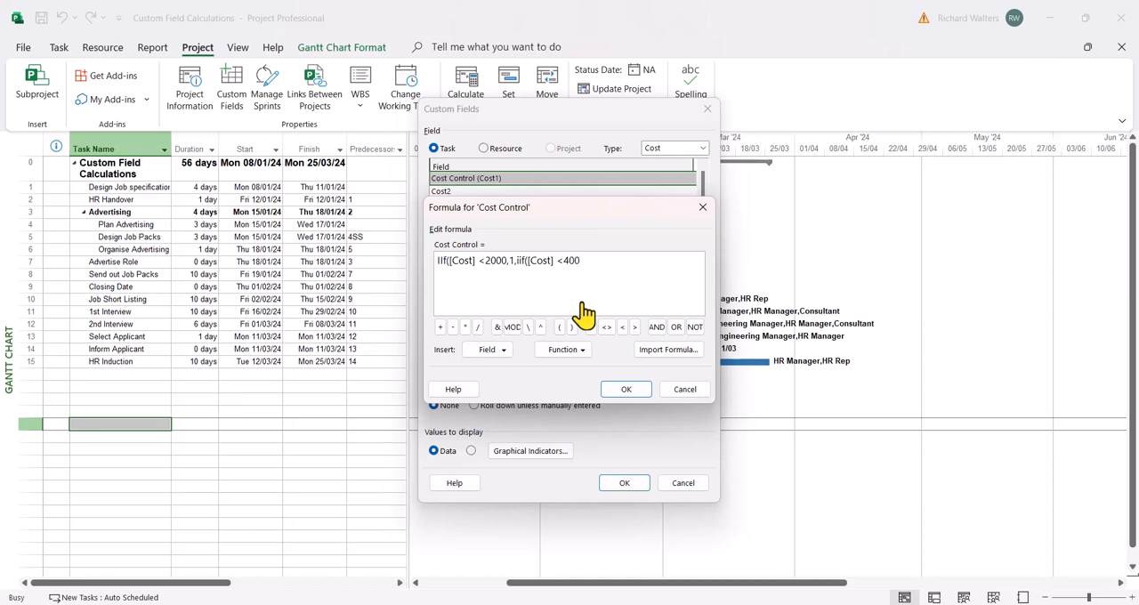
{"action": "type", "text": "0"}
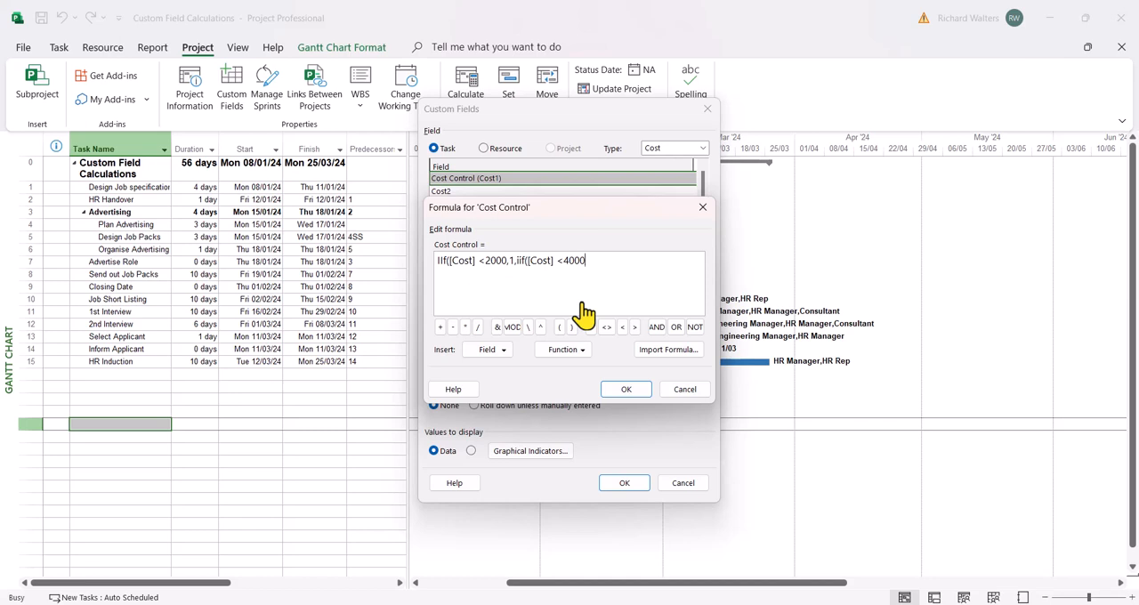
{"action": "type", "text": ","}
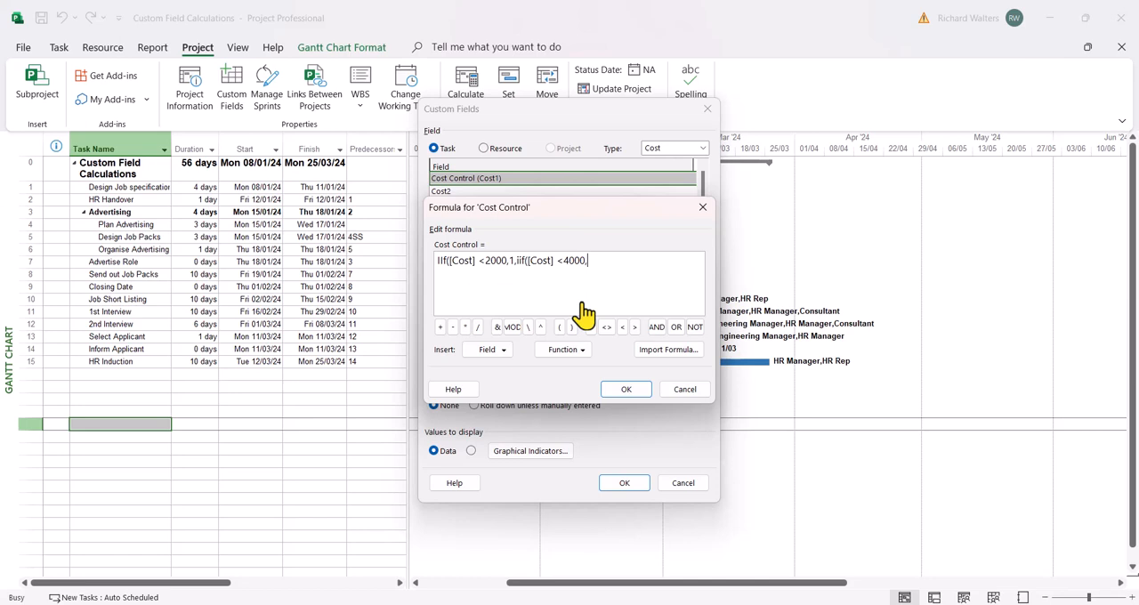
{"action": "type", "text": "2,"}
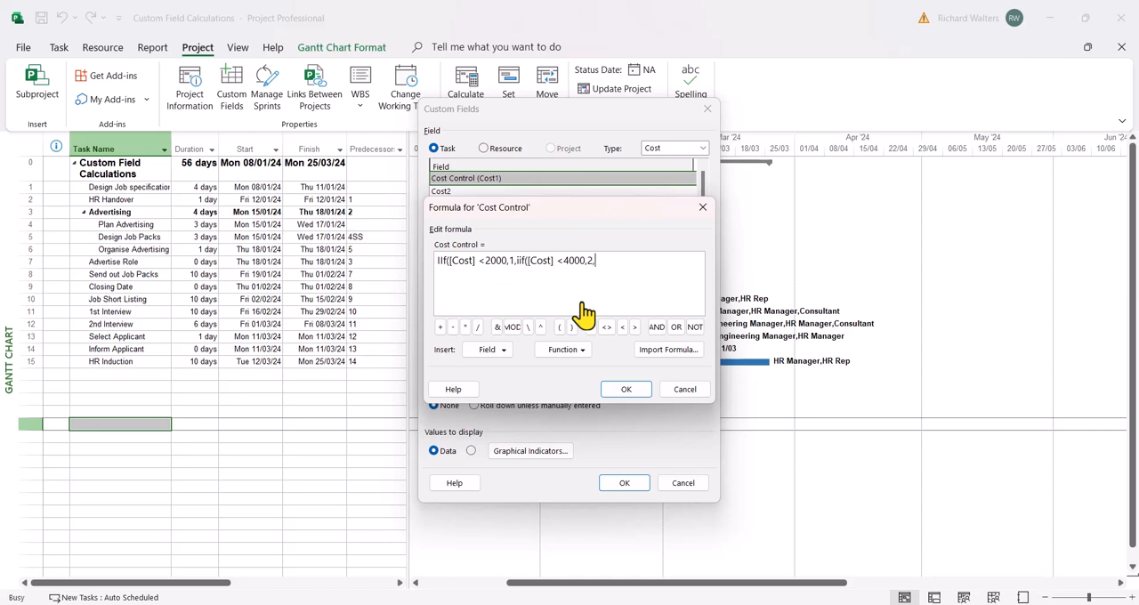
Step: Add the final IIf on [Cost] and 4000 returning 3, then accept the finished formula
{"action": "type", "text": "iif("}
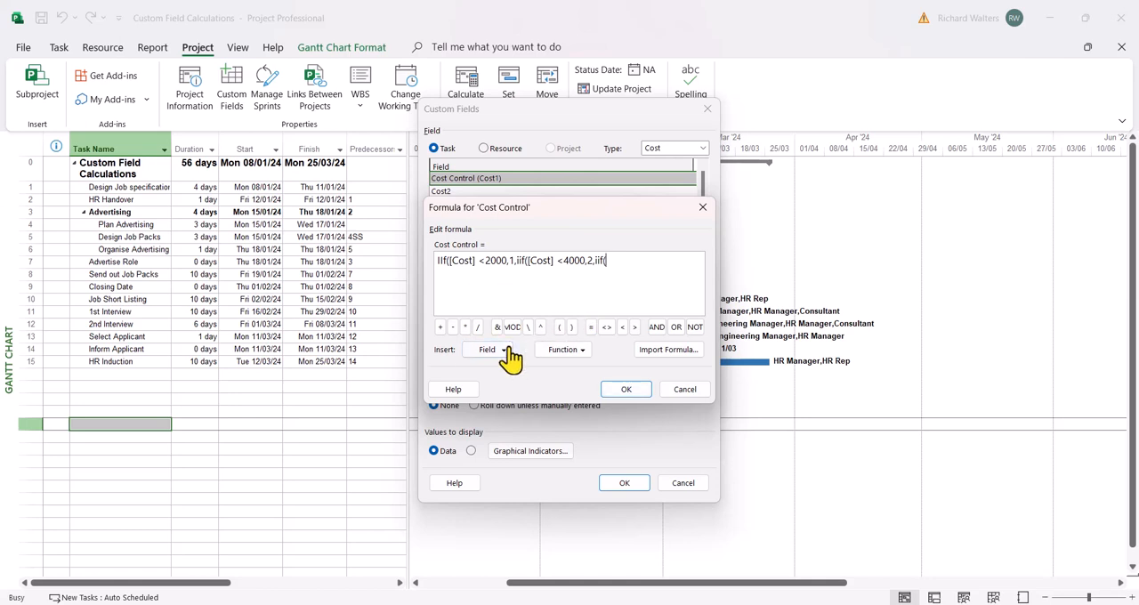
{"action": "left_click", "coordinate": [487, 349]}
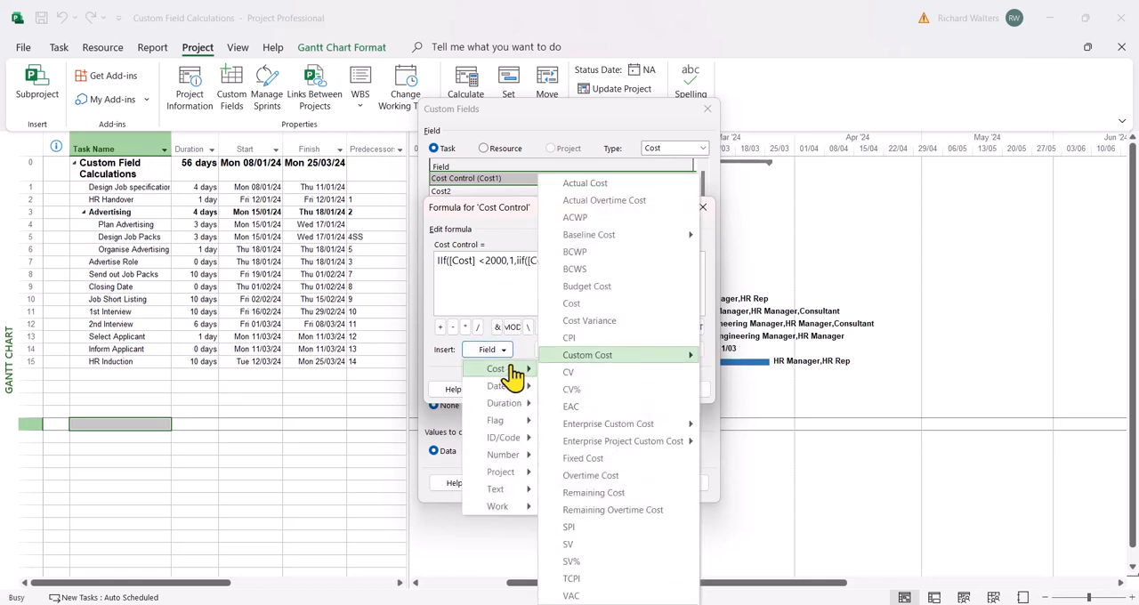
{"action": "left_click", "coordinate": [571, 303]}
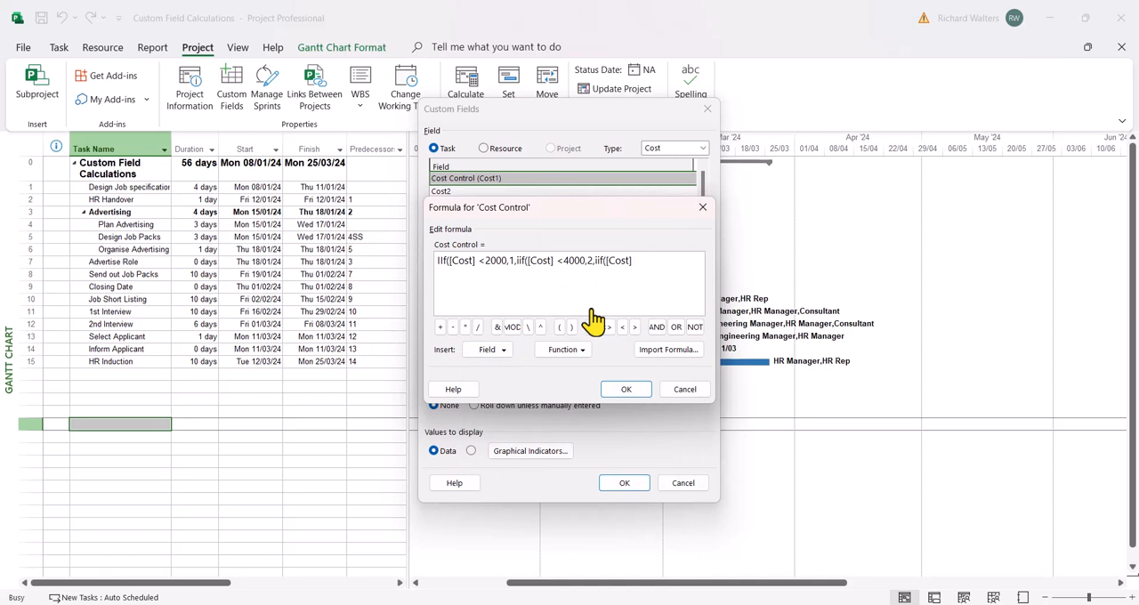
{"action": "left_click", "coordinate": [623, 327]}
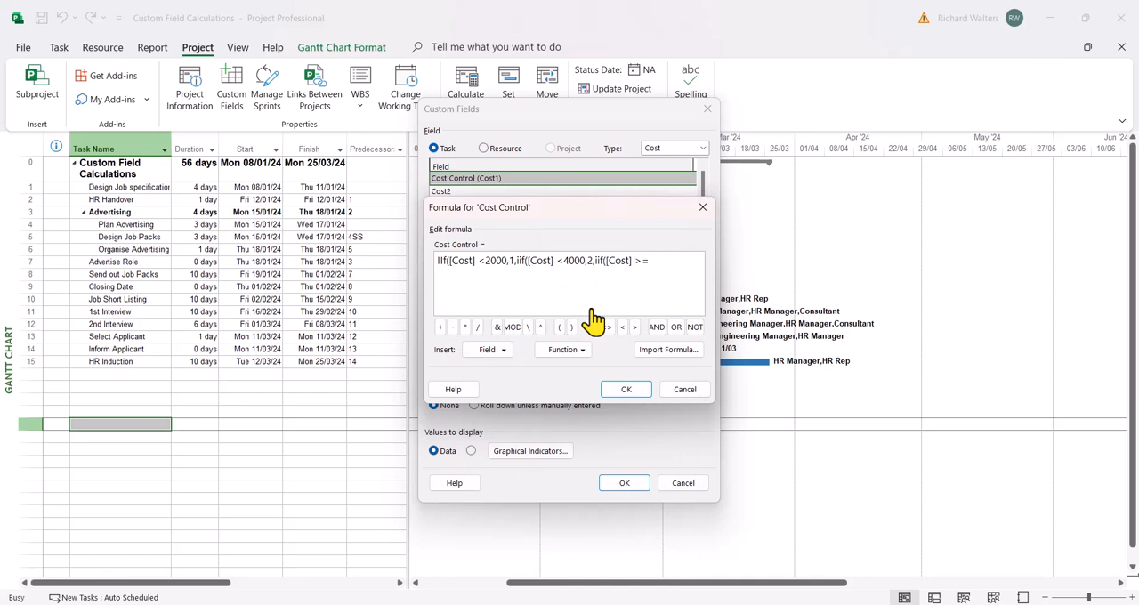
{"action": "type", "text": "400"}
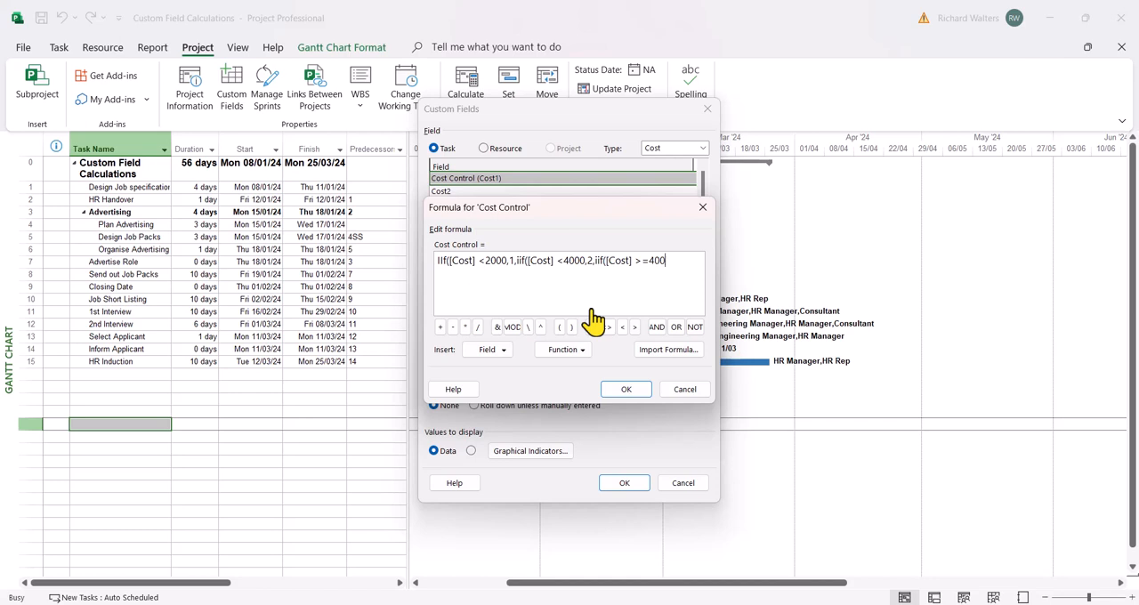
{"action": "type", "text": "0"}
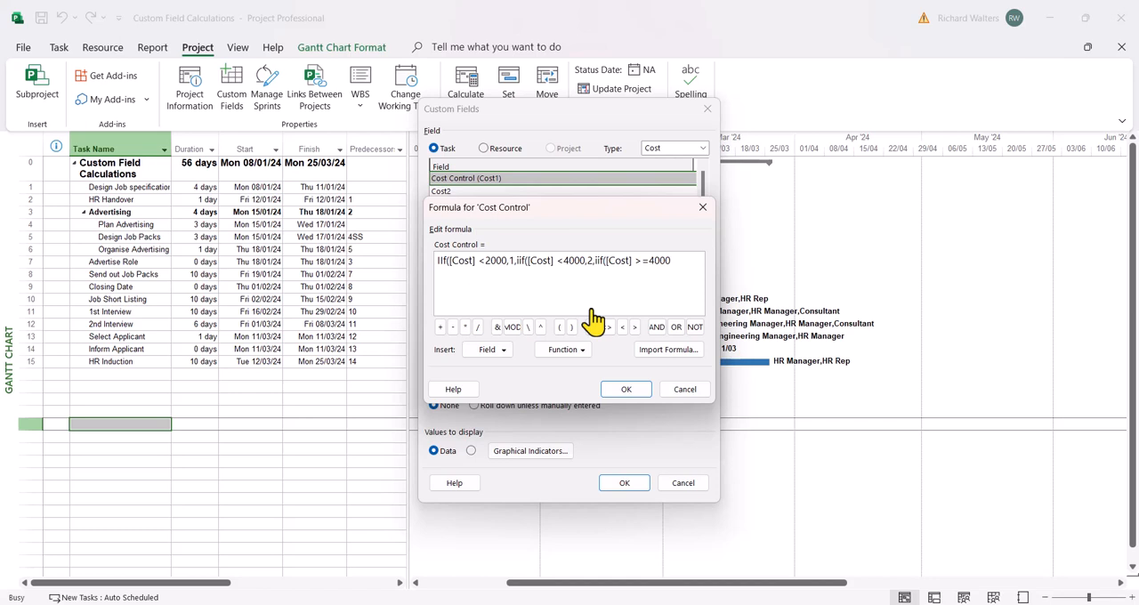
{"action": "type", "text": ","}
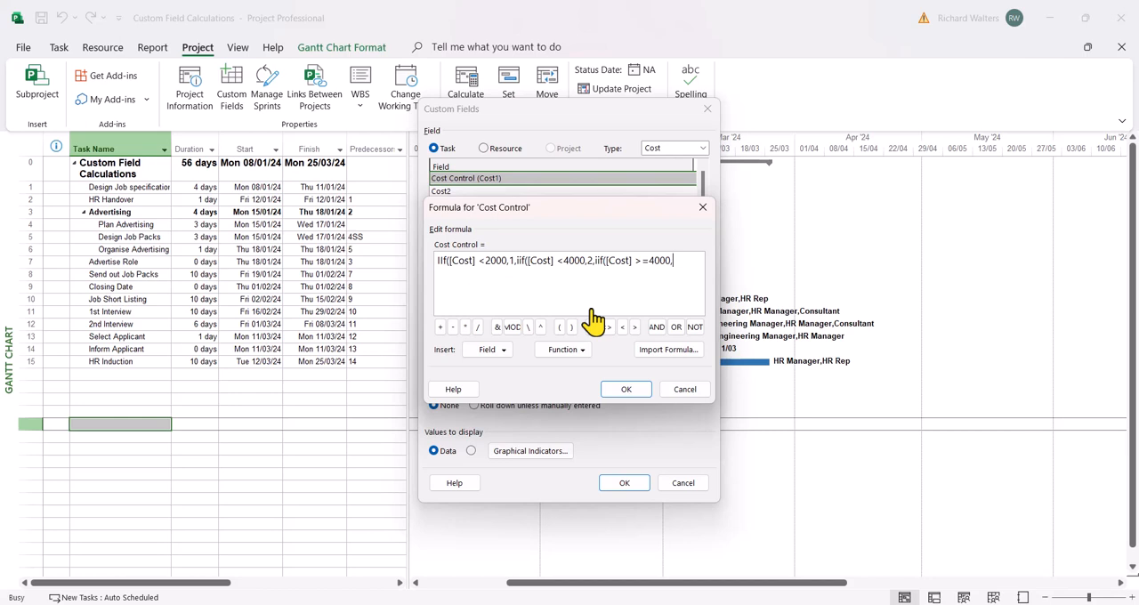
{"action": "type", "text": "3"}
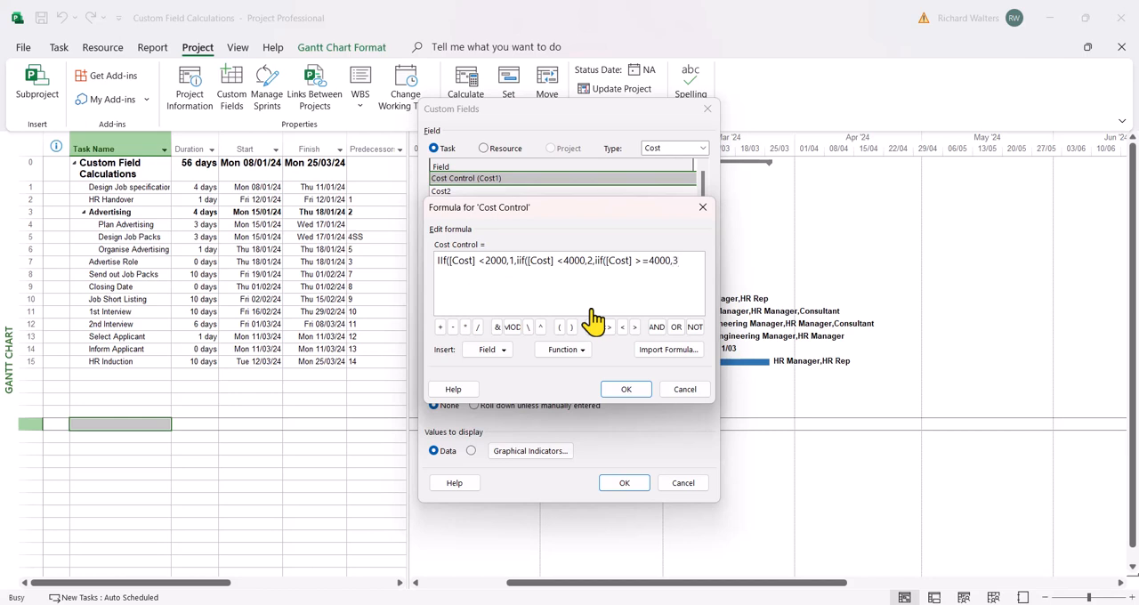
{"action": "mouse_move", "coordinate": [466, 292]}
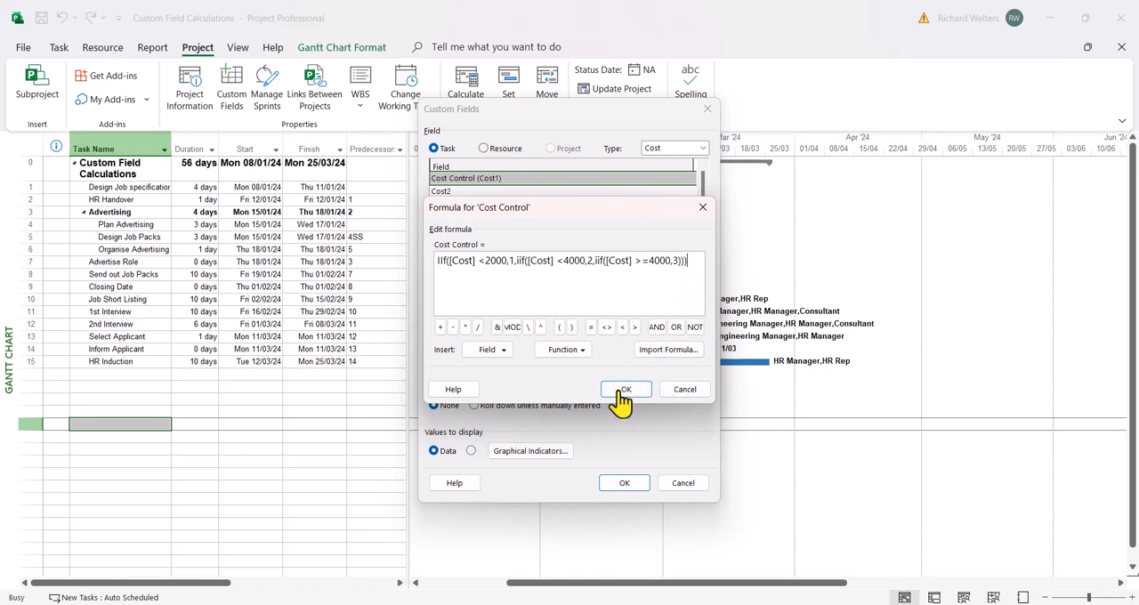
{"action": "left_click", "coordinate": [625, 389]}
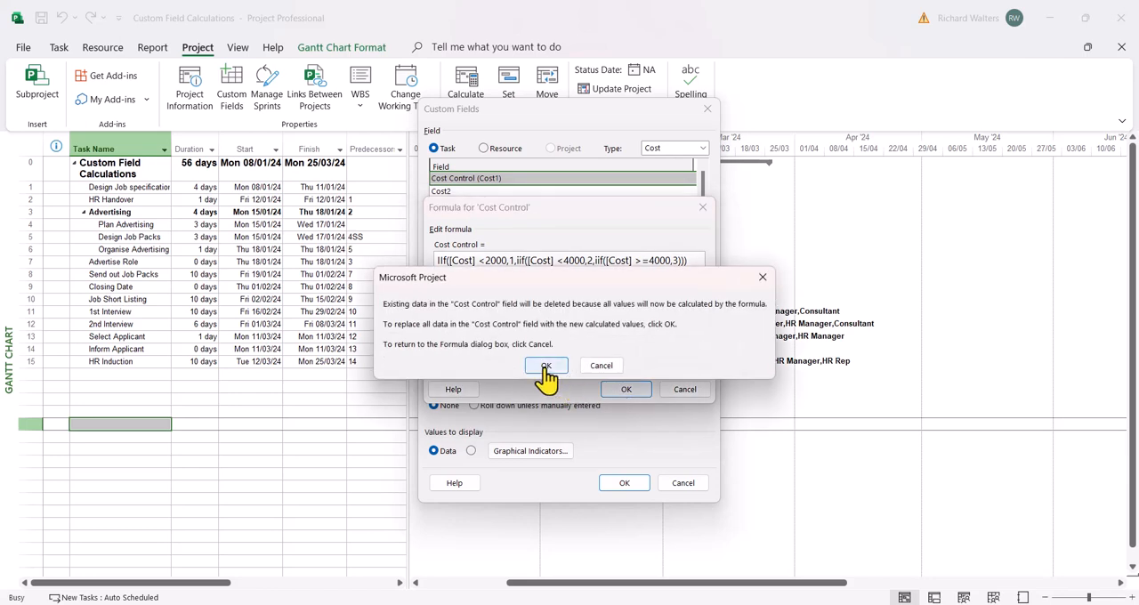
Step: Accept replacing data with calculated values and switch Cost Control to graphical indicators
{"action": "left_click", "coordinate": [546, 366]}
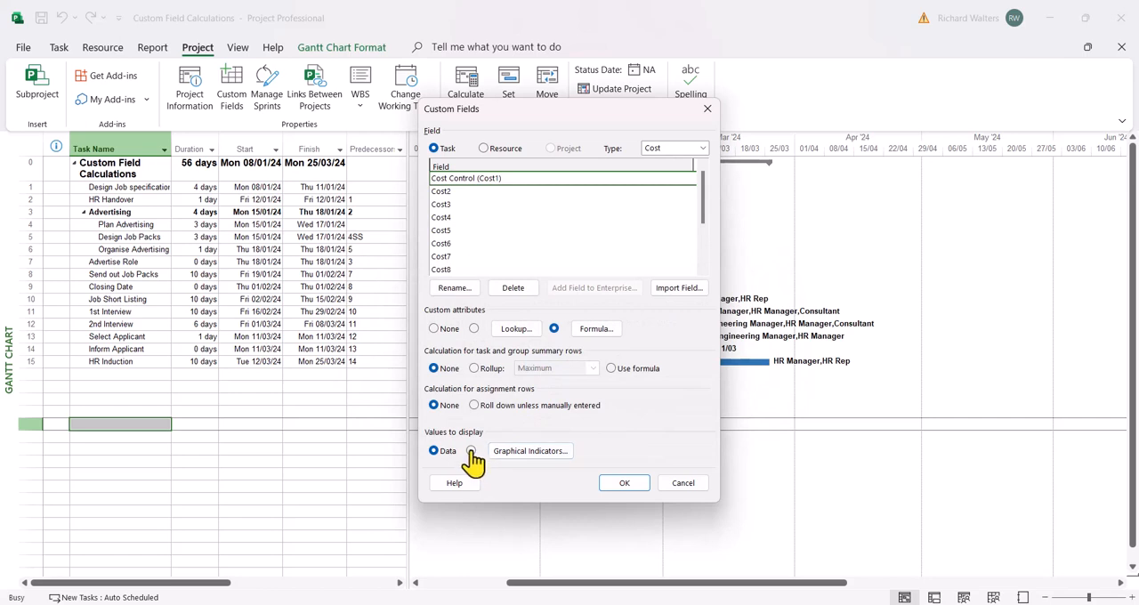
{"action": "left_click", "coordinate": [530, 450]}
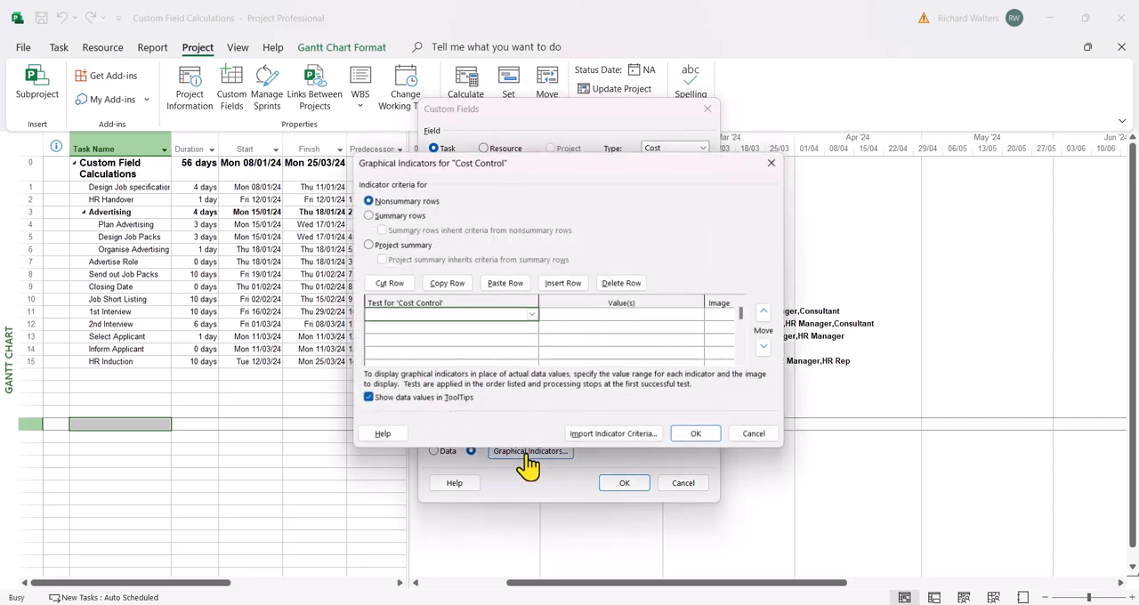
Step: Add 'equals' indicator rules showing green for value 1 and amber for value 2
{"action": "left_click", "coordinate": [532, 314]}
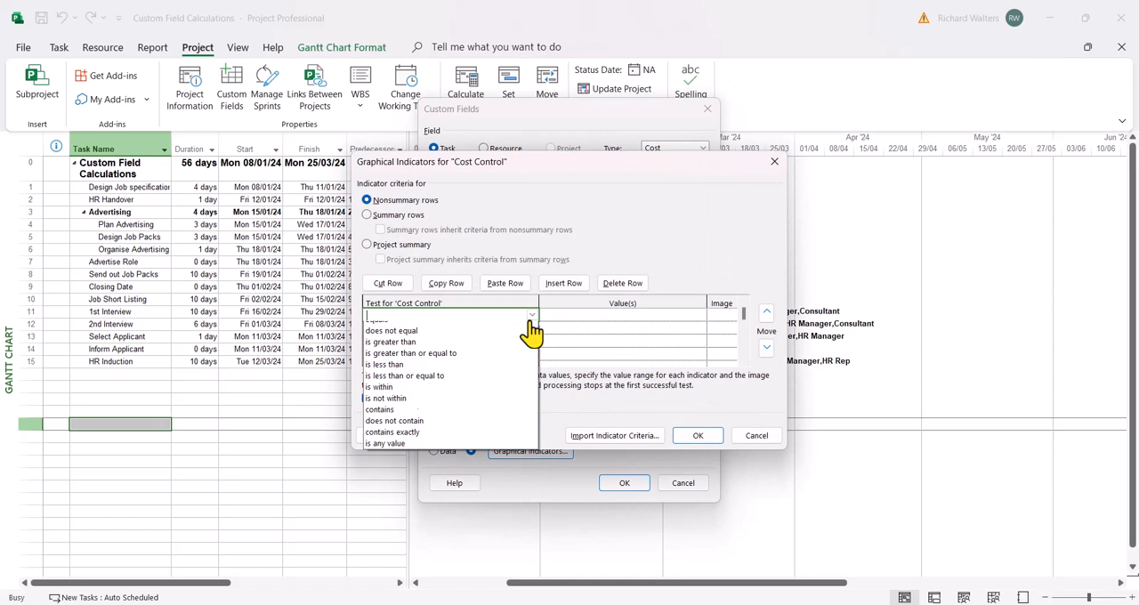
{"action": "left_click", "coordinate": [376, 315]}
{"action": "type", "text": "1"}
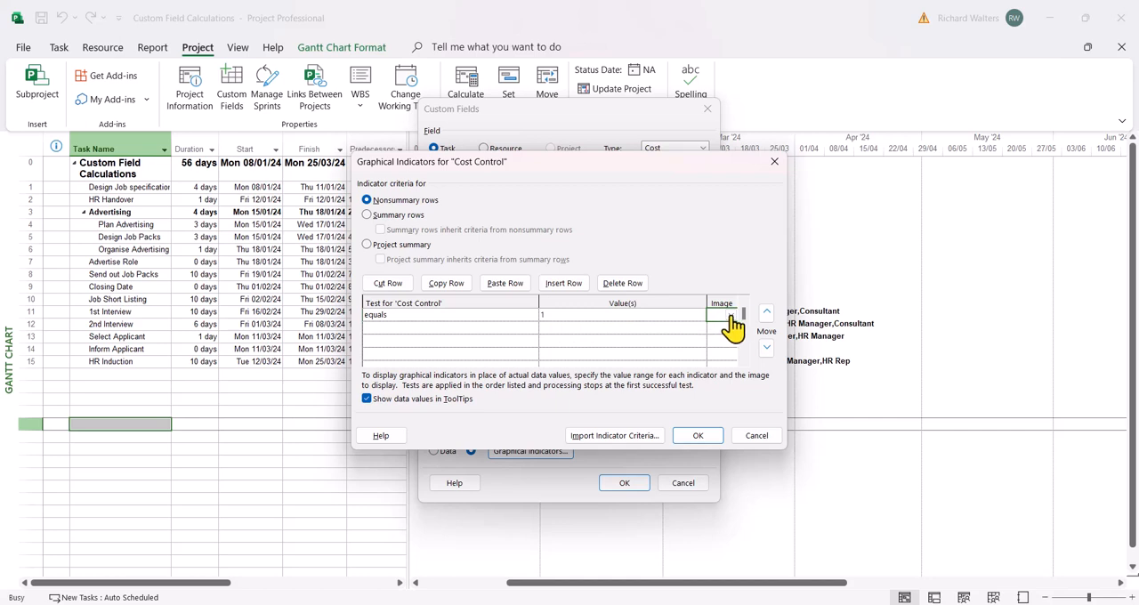
{"action": "left_click", "coordinate": [730, 315]}
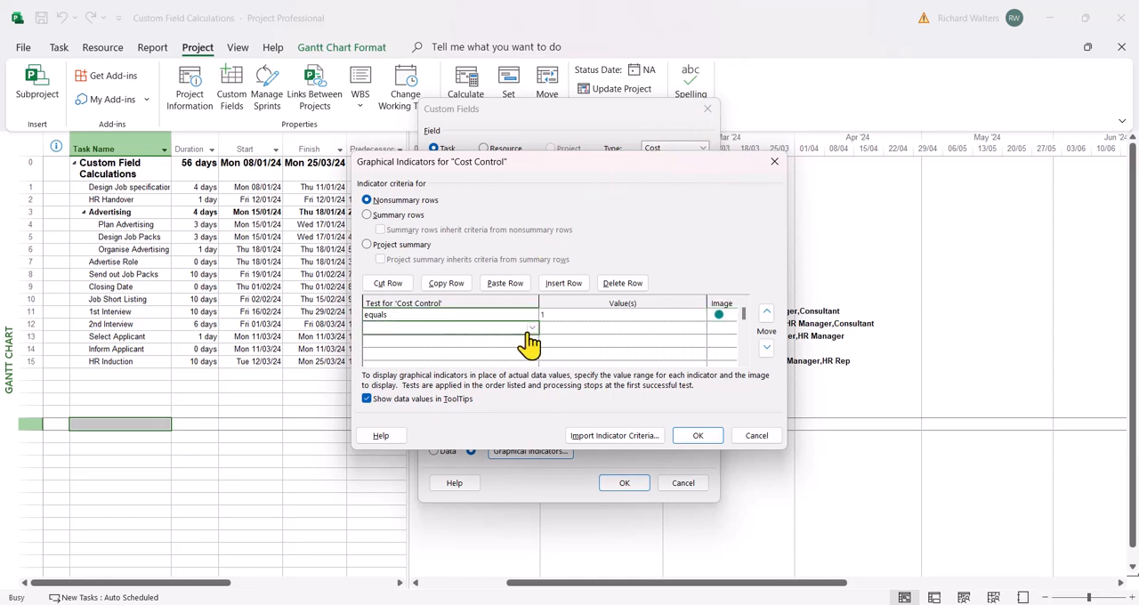
{"action": "left_click", "coordinate": [533, 327]}
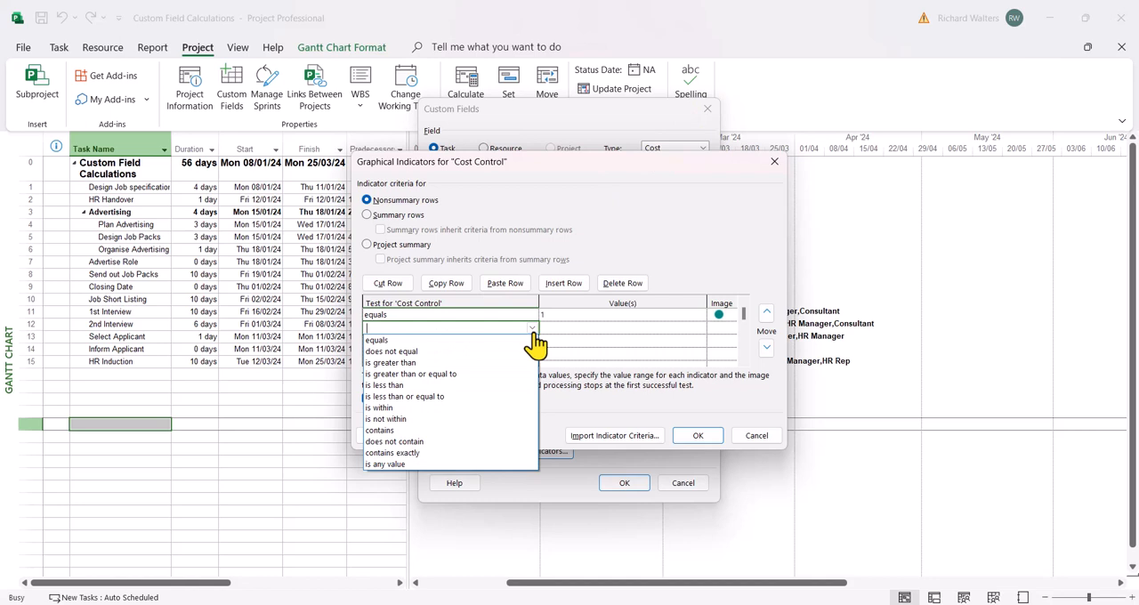
{"action": "left_click", "coordinate": [374, 340]}
{"action": "type", "text": "2"}
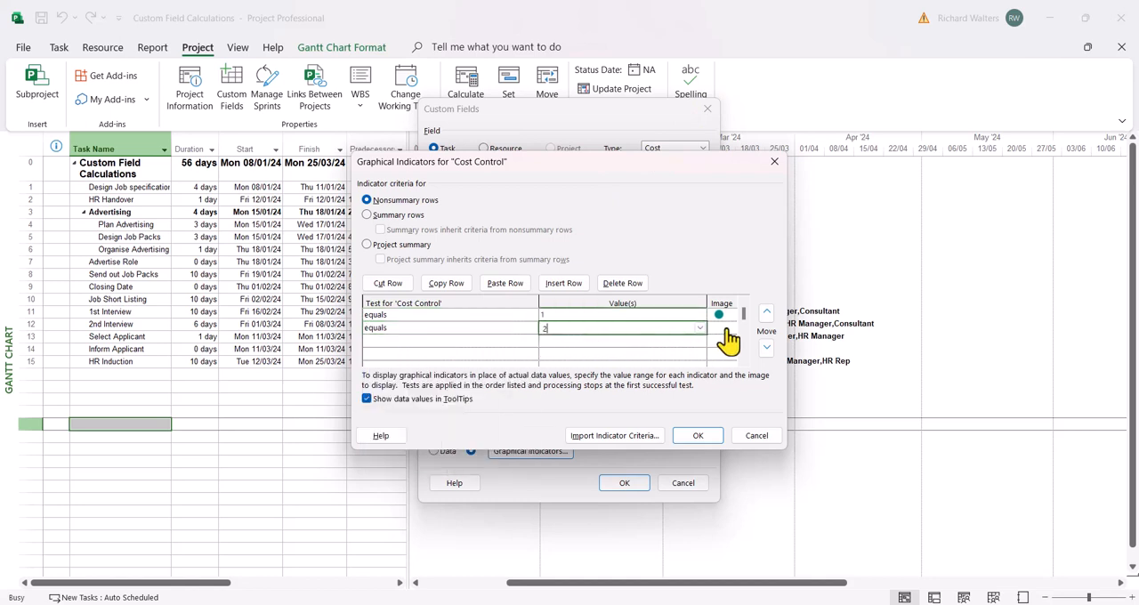
{"action": "left_click", "coordinate": [701, 327]}
{"action": "type", "text": "3"}
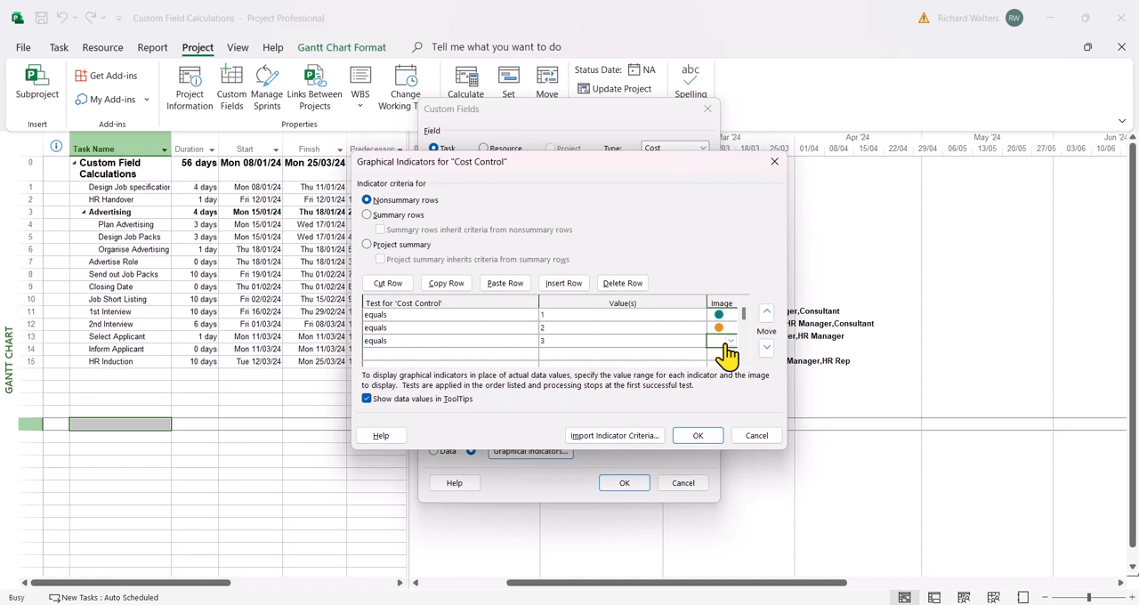
Step: Add the red indicator for value 3 and confirm both the indicator and Custom Fields dialogs
{"action": "left_click", "coordinate": [726, 340]}
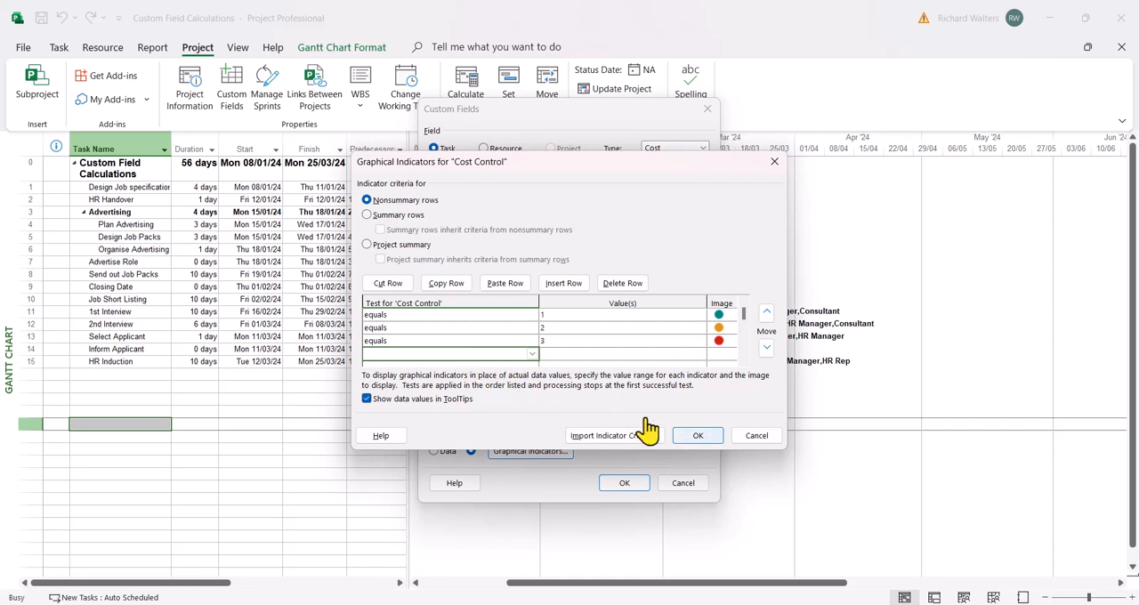
{"action": "left_click", "coordinate": [698, 435]}
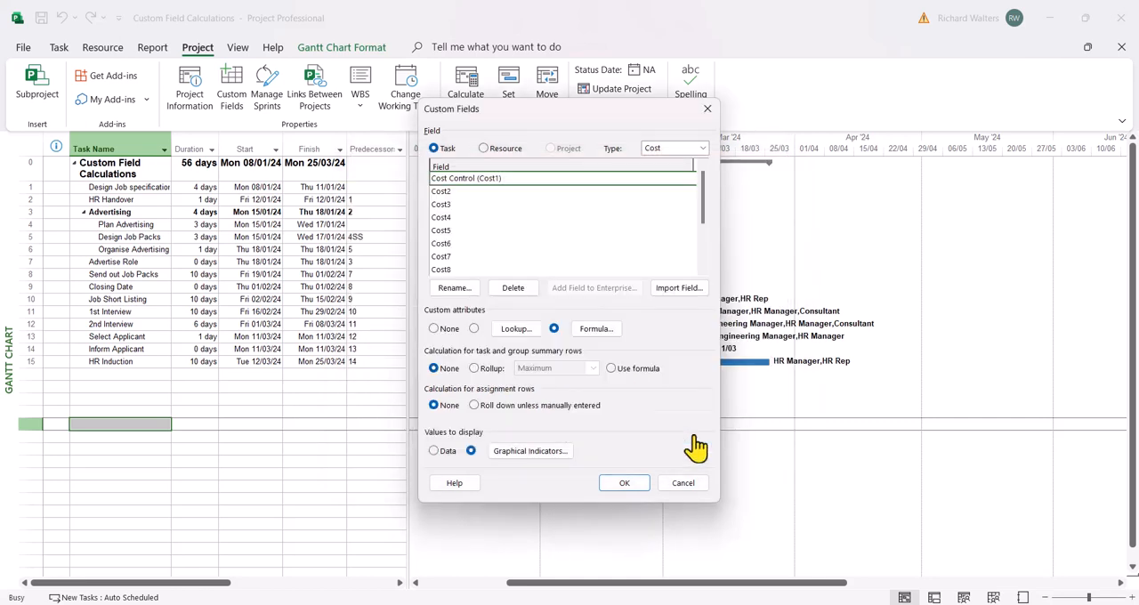
{"action": "mouse_move", "coordinate": [643, 488]}
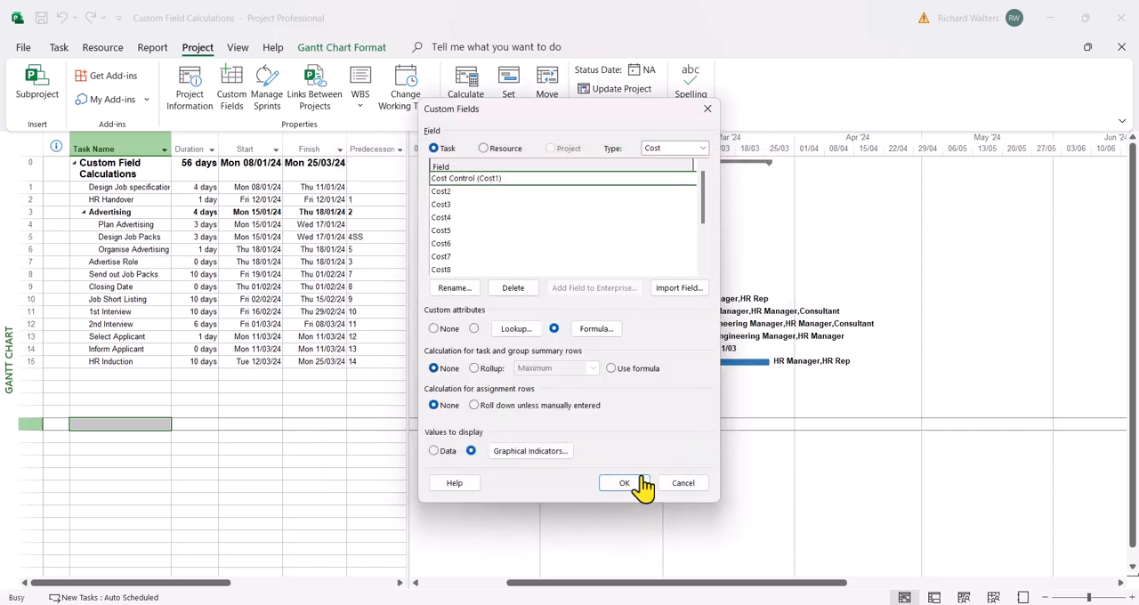
{"action": "left_click", "coordinate": [624, 483]}
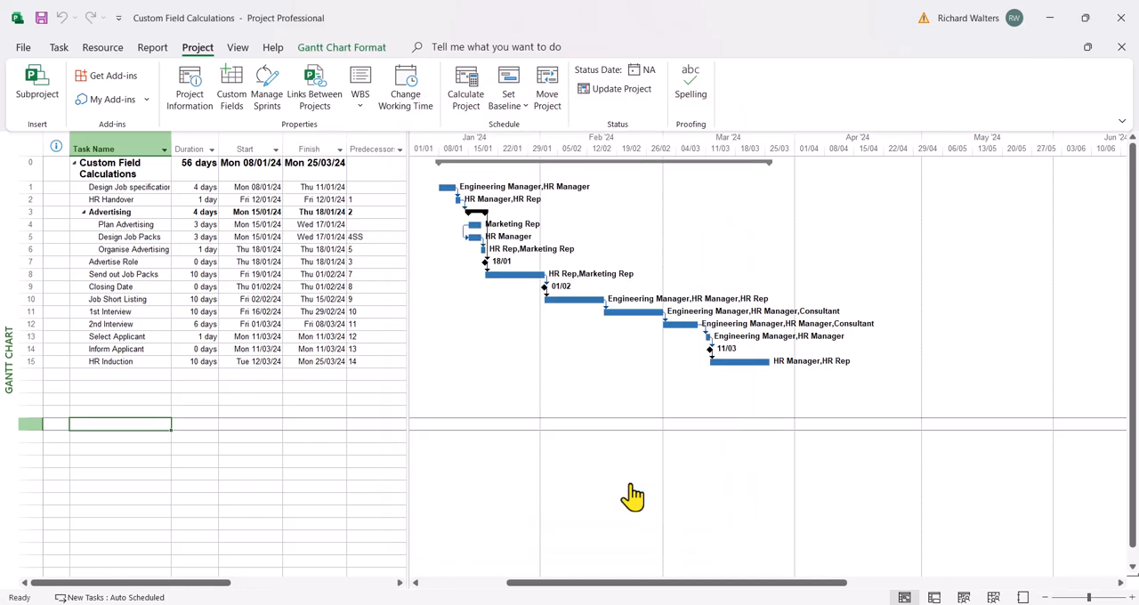
{"action": "mouse_move", "coordinate": [610, 474]}
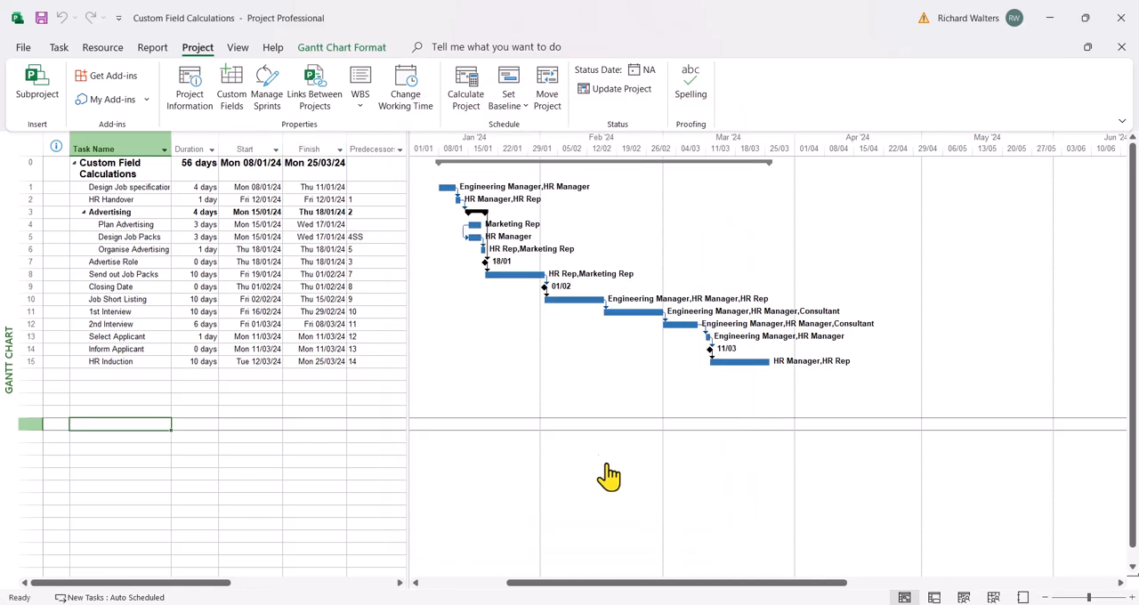
Step: Insert the Cost Control (Cost1) field as a column before Start in the Gantt table
{"action": "right_click", "coordinate": [246, 149]}
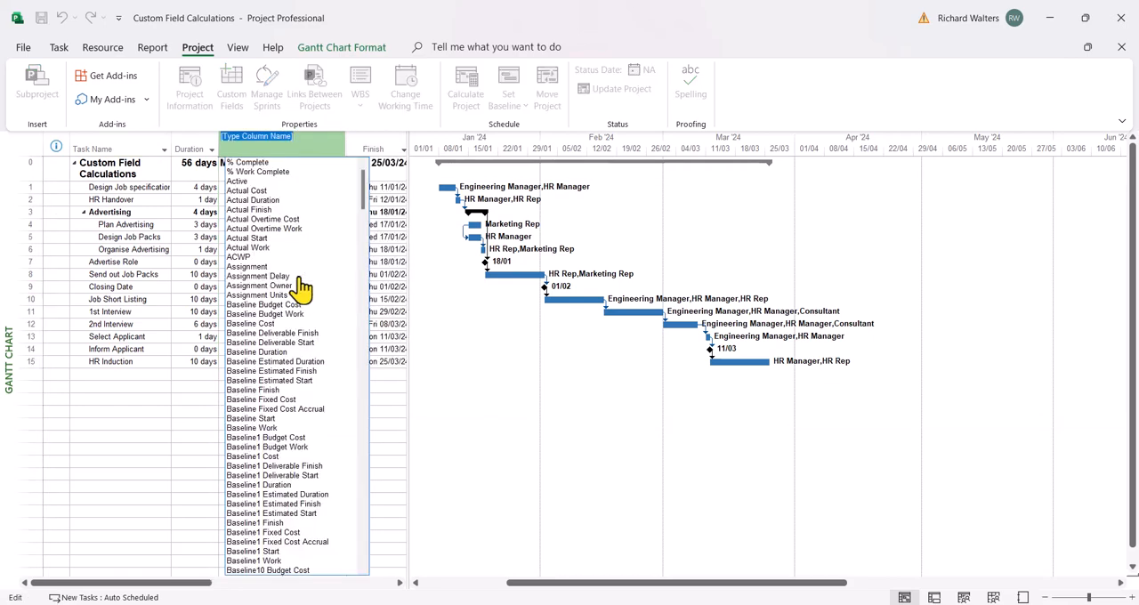
{"action": "scroll", "scroll_direction": "down", "scroll_amount": 3}
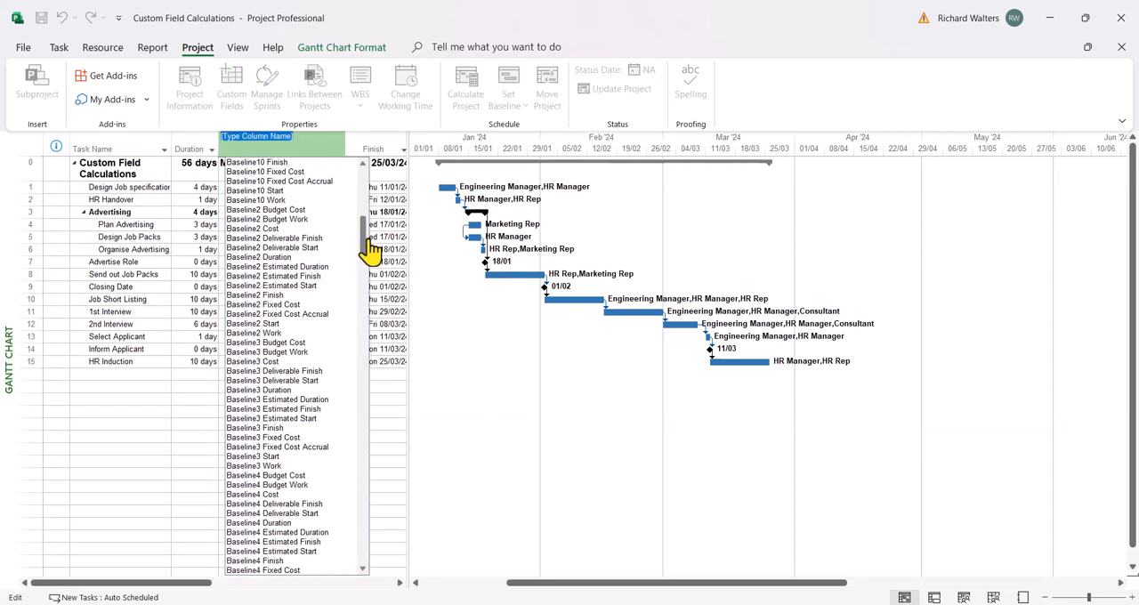
{"action": "scroll", "scroll_direction": "down", "scroll_amount": 3}
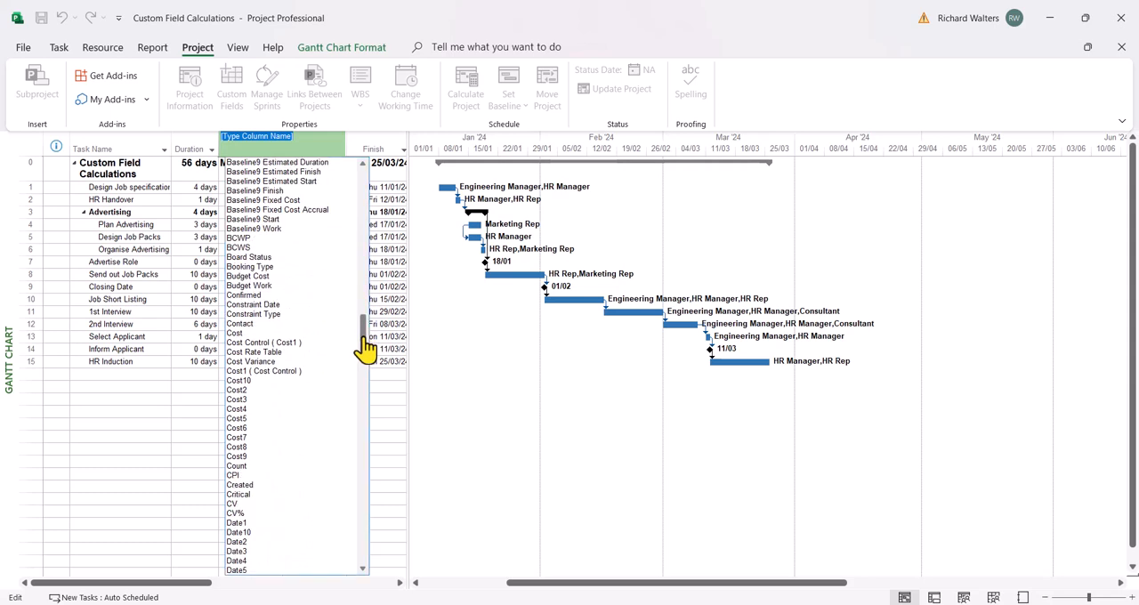
{"action": "left_click", "coordinate": [254, 342]}
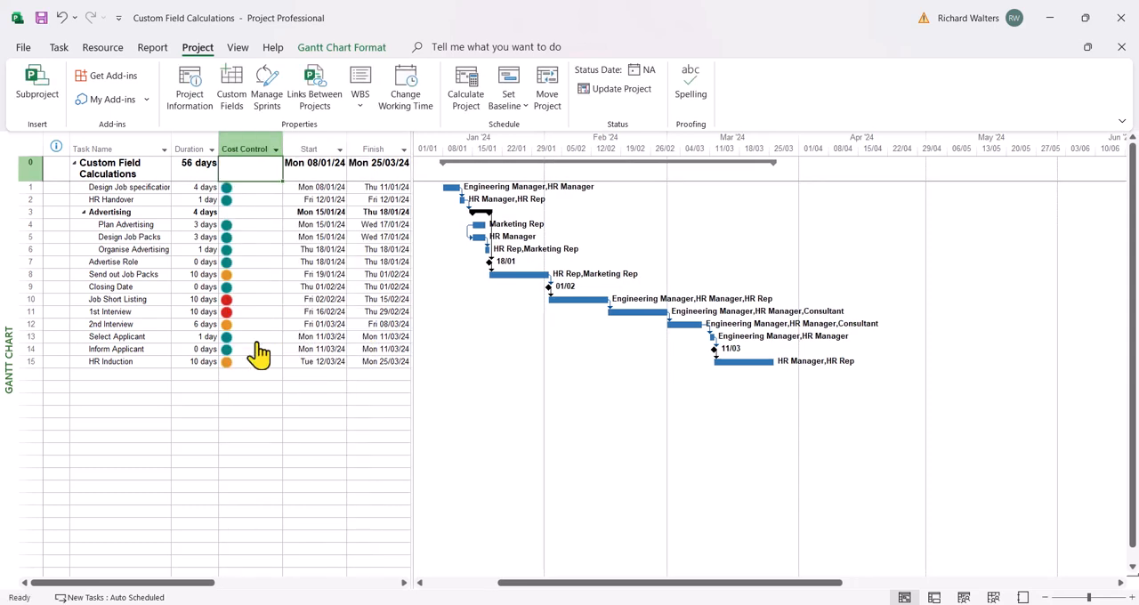
{"action": "mouse_move", "coordinate": [236, 298]}
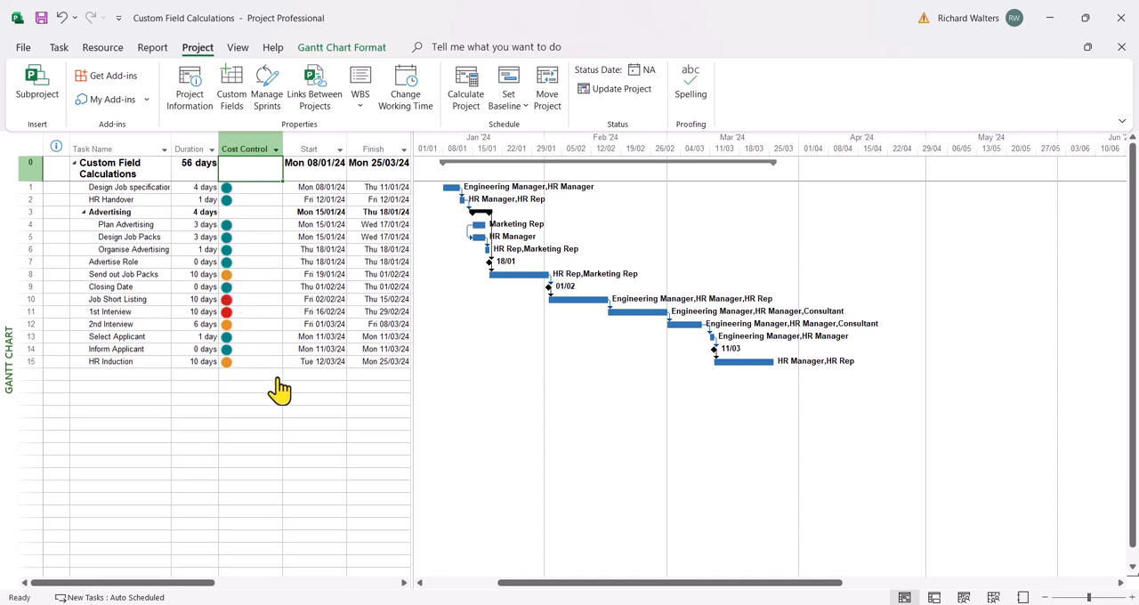
{"action": "mouse_move", "coordinate": [294, 313]}
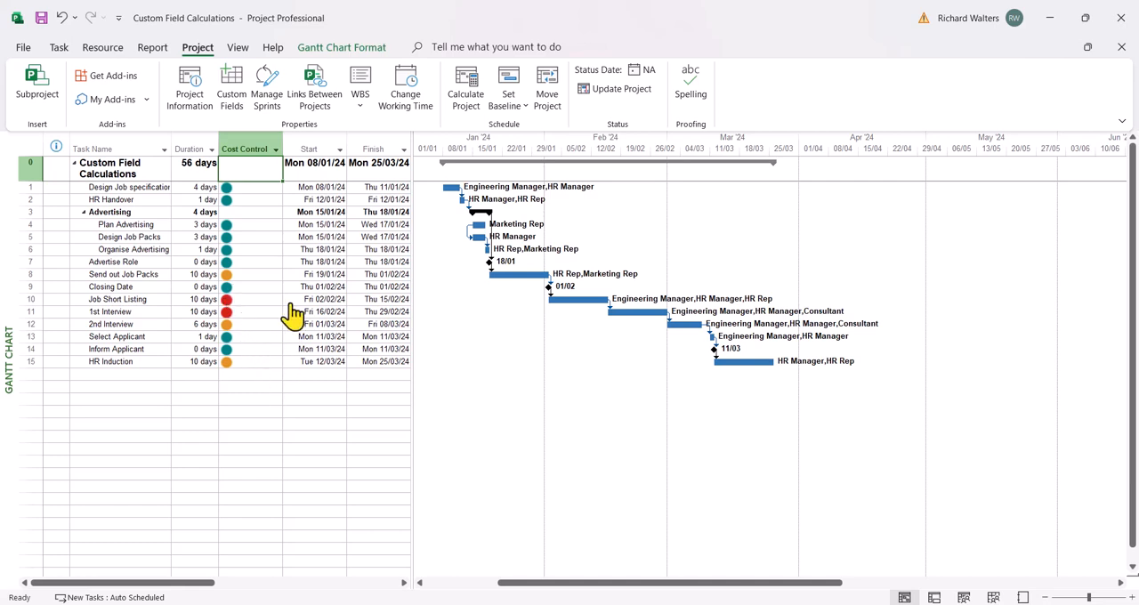
{"action": "left_click", "coordinate": [311, 149]}
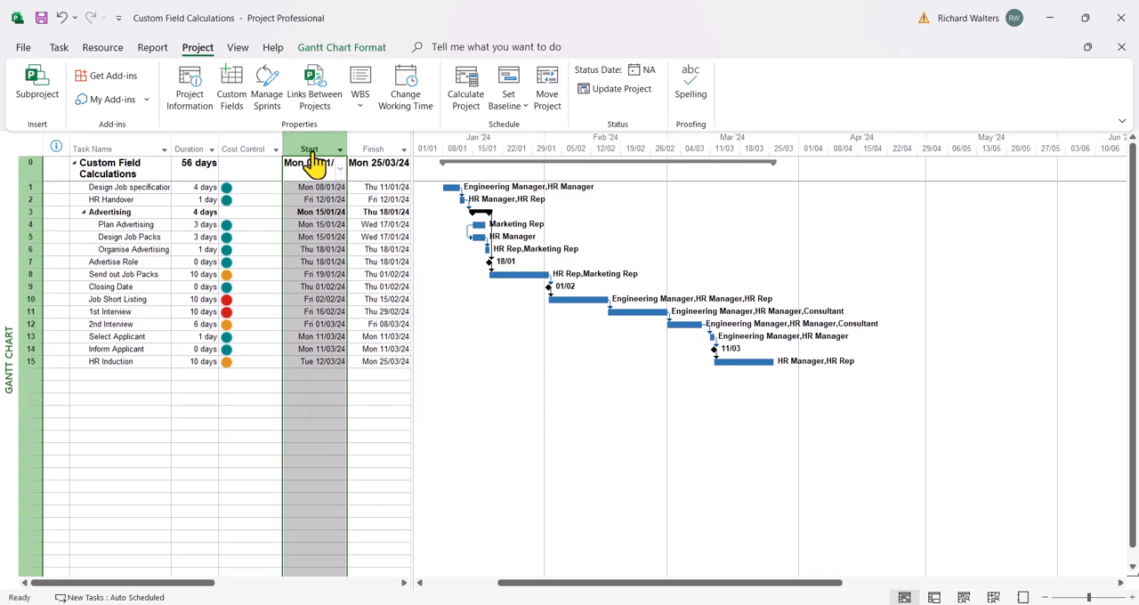
Step: Insert the Cost field as a column before Start, beside Cost Control
{"action": "left_click", "coordinate": [310, 148]}
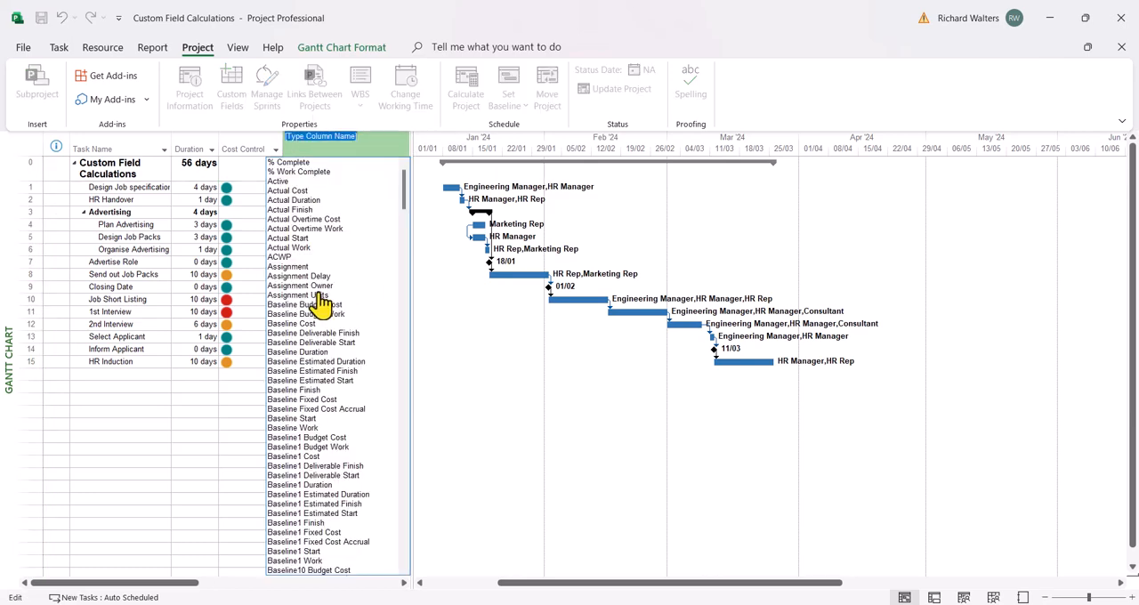
{"action": "scroll", "scroll_direction": "down", "scroll_amount": 3}
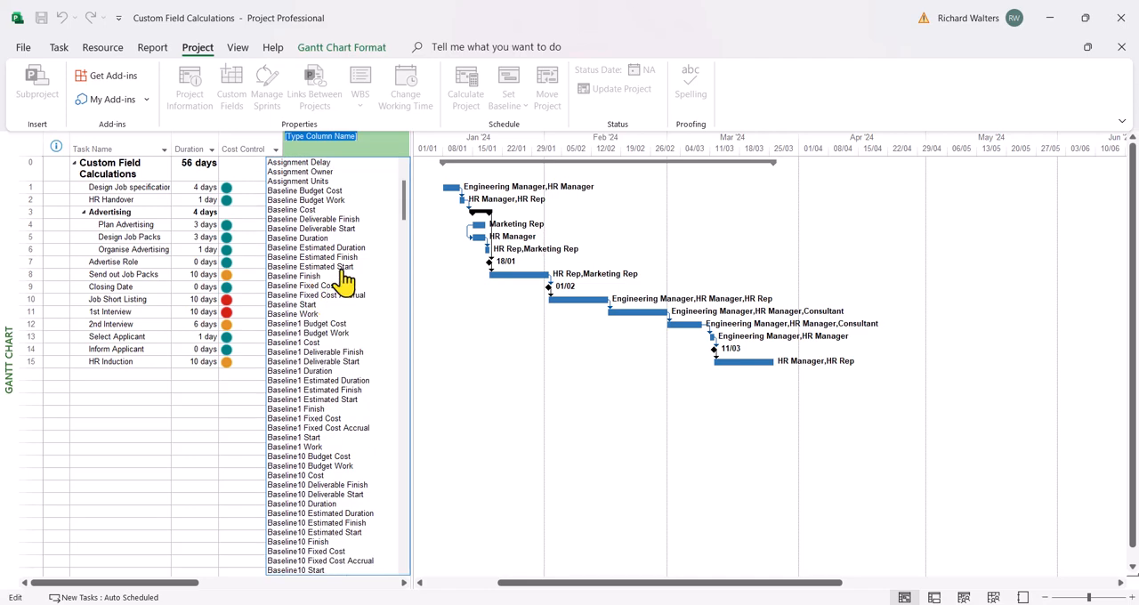
{"action": "scroll", "scroll_direction": "down", "scroll_amount": 3}
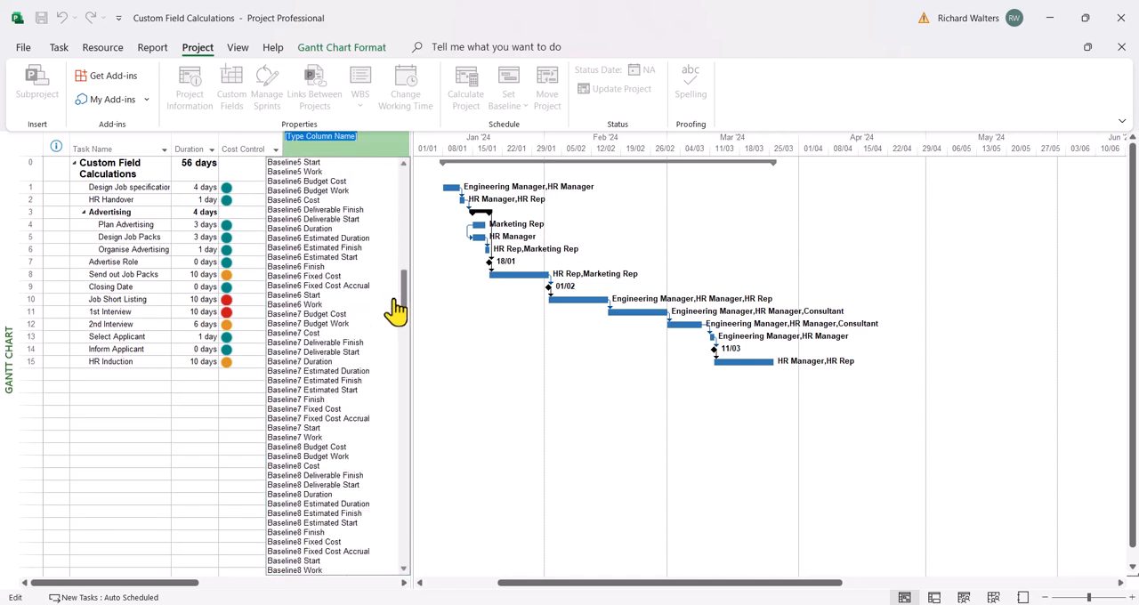
{"action": "scroll", "scroll_direction": "down", "scroll_amount": 3}
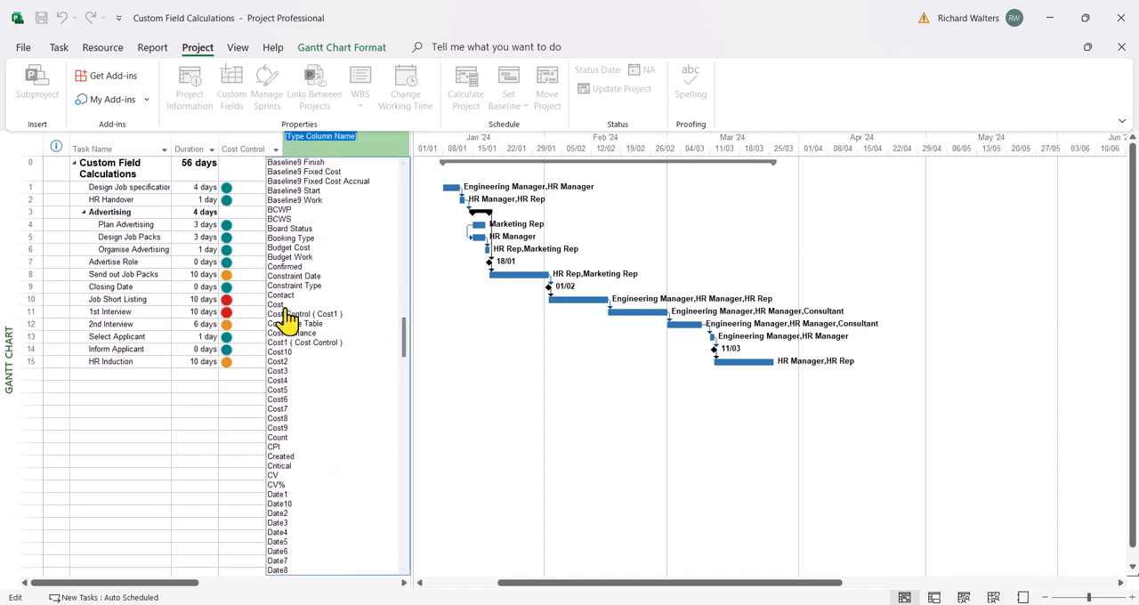
{"action": "left_click", "coordinate": [276, 305]}
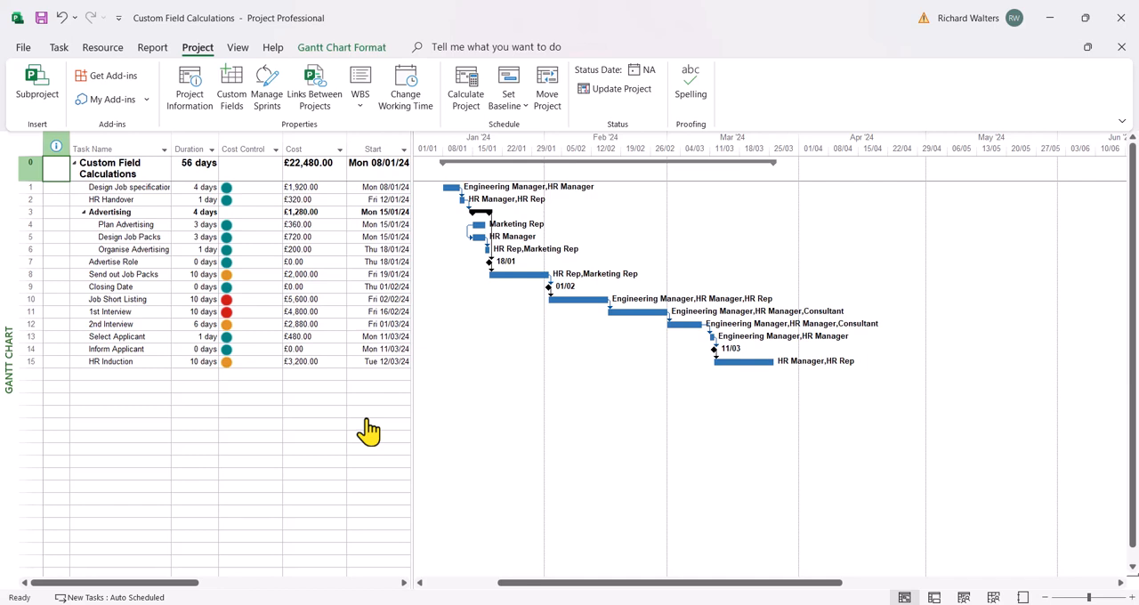
{"action": "mouse_move", "coordinate": [209, 402]}
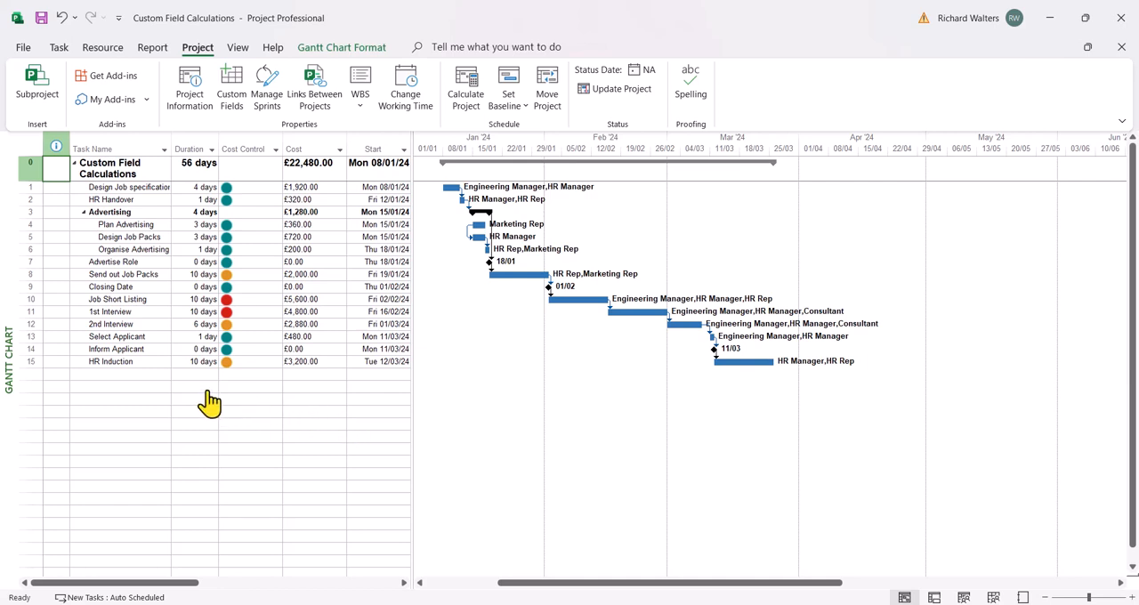